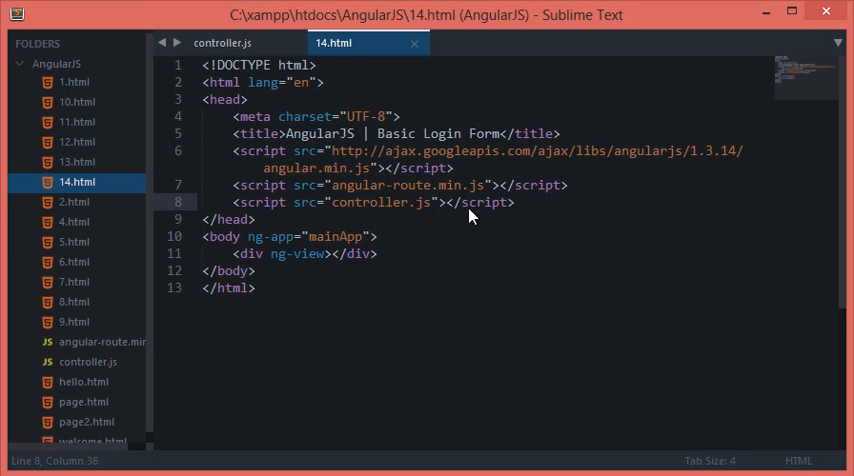
Finish editing the 14.html page and save it
click(374, 236)
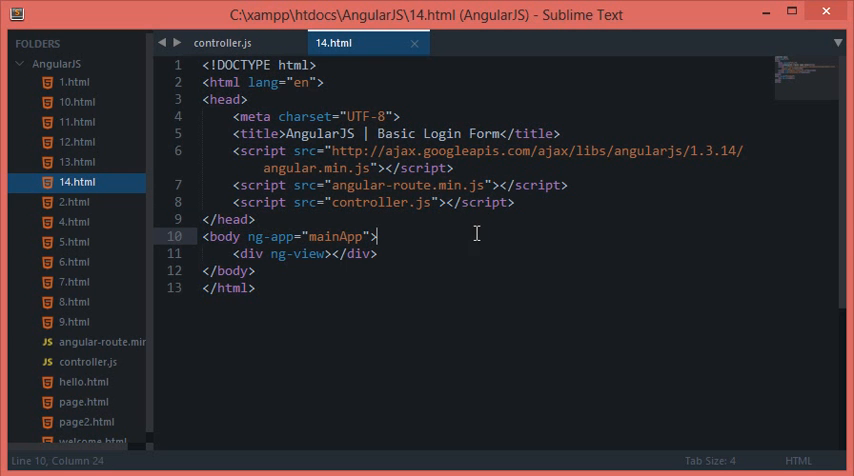
click(416, 254)
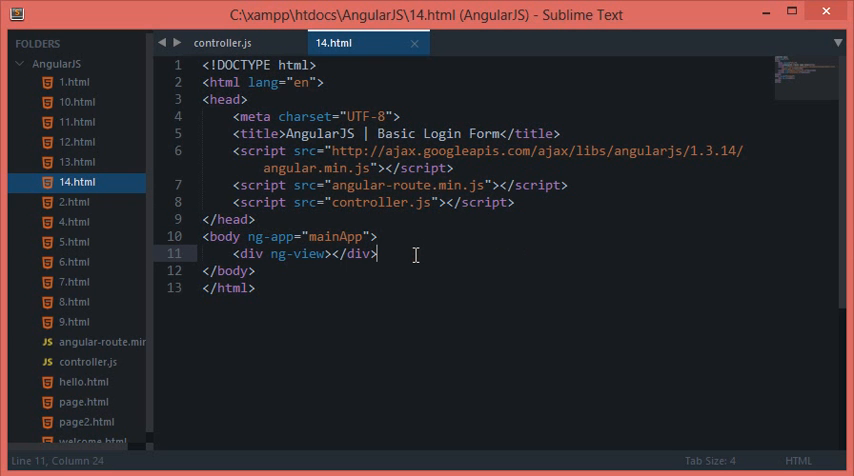
key(enter)
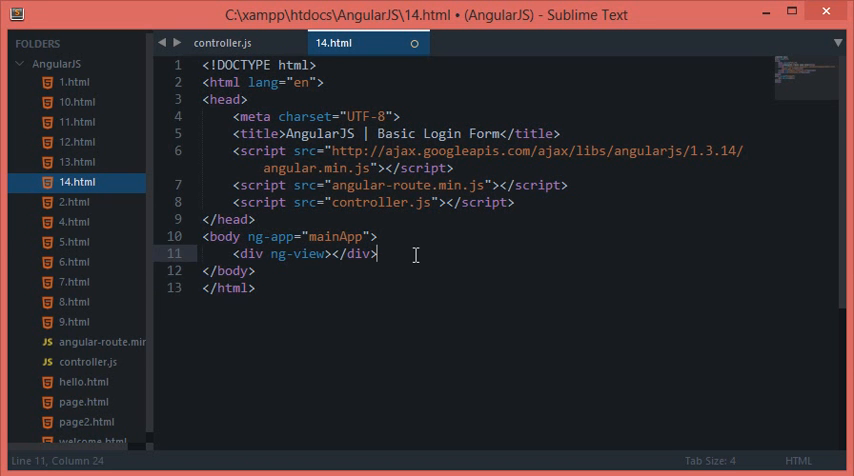
key(ctrl+s)
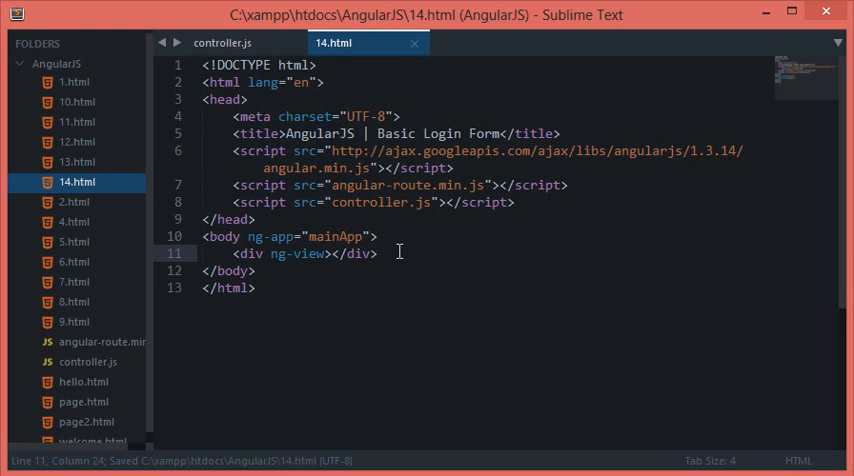
click(258, 270)
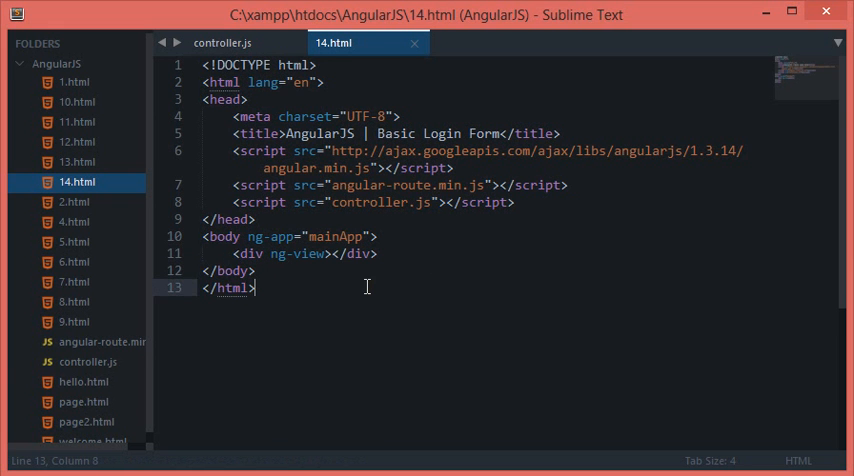
Create a new empty file and save it as login.html
key(ctrl+n)
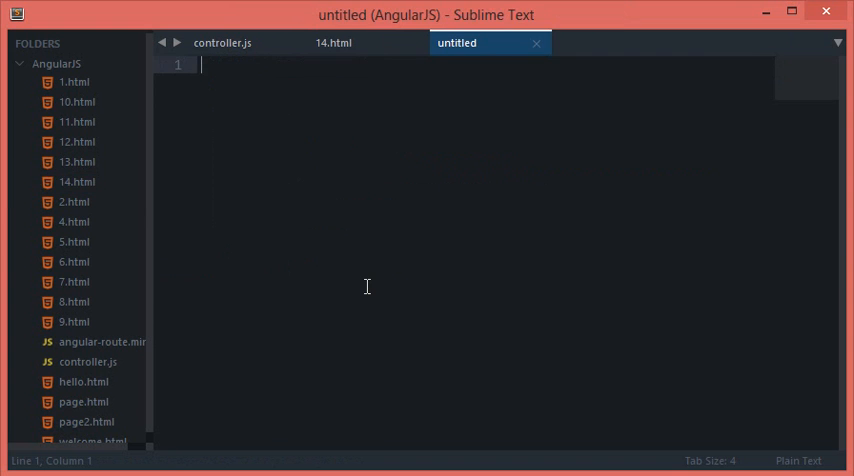
key(ctrl+s)
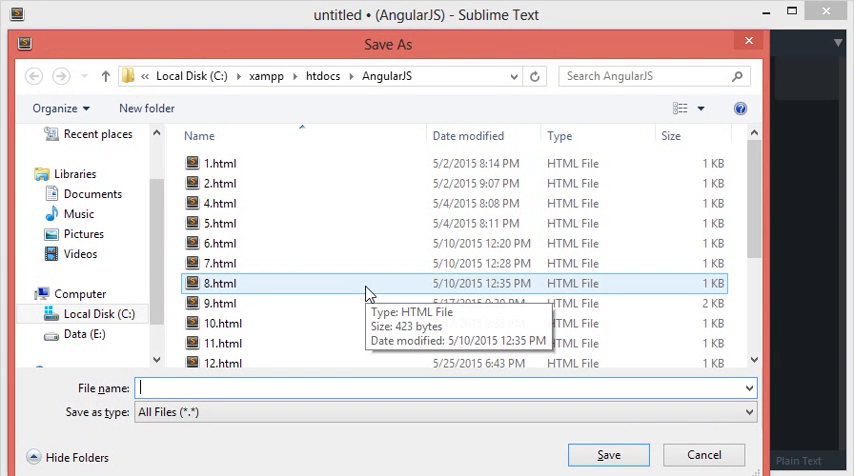
text(lo)
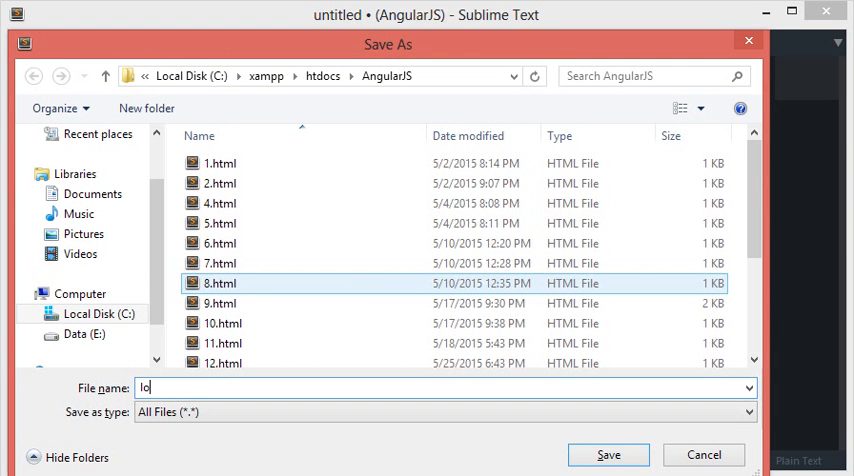
click(608, 456)
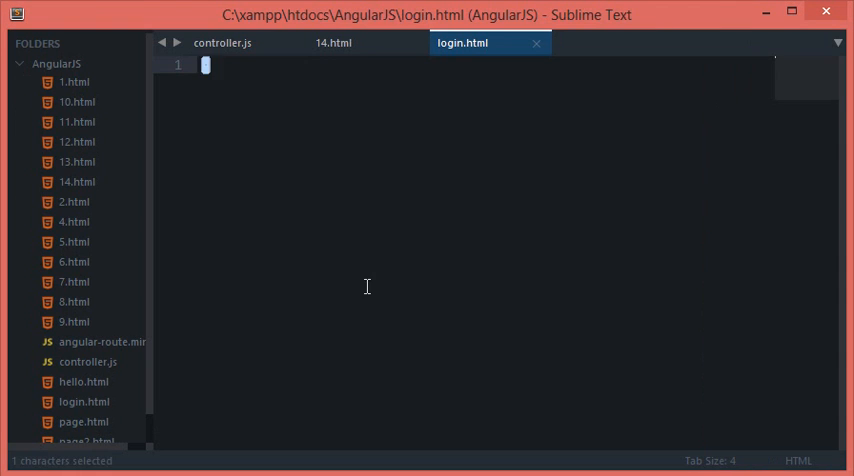
Add a <form action="/" id="myLogin"> element to login.html
text(<form)
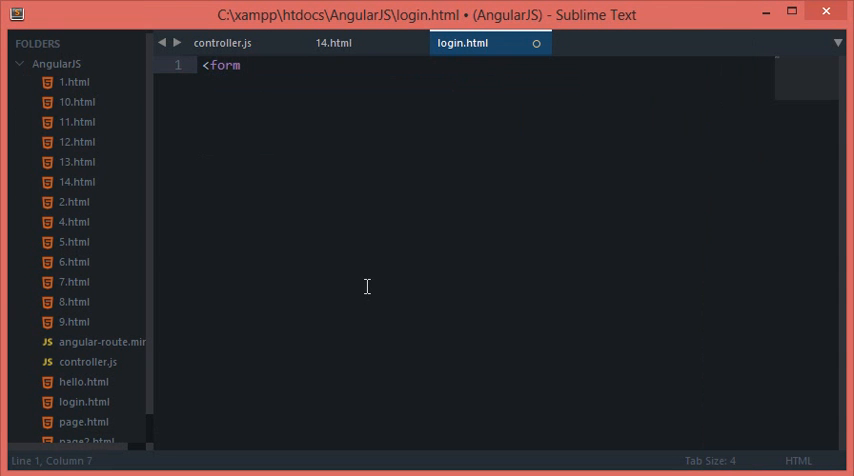
text(action="")
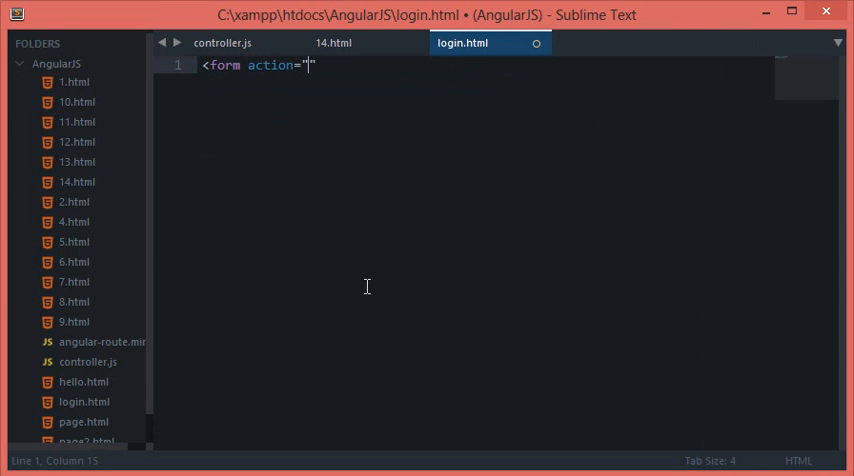
text(/" id="")
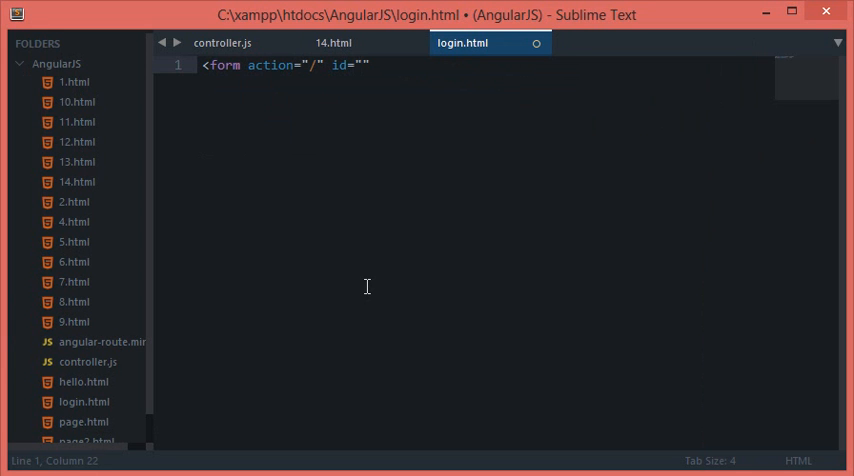
mouse_move(348, 192)
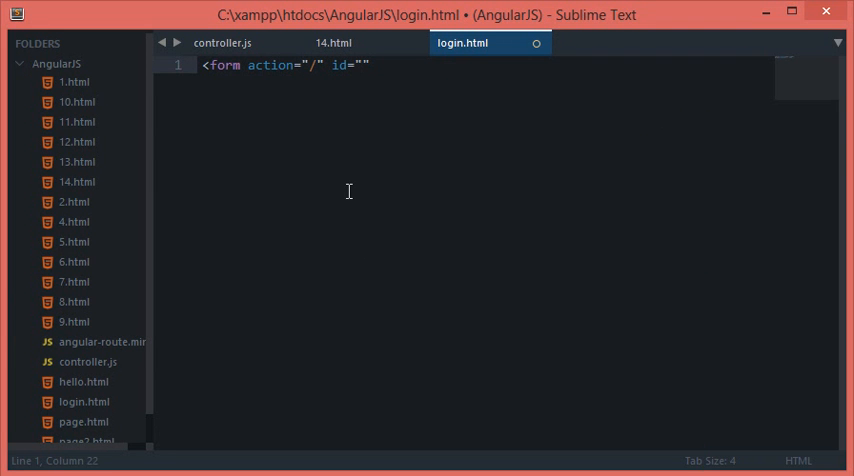
mouse_move(392, 150)
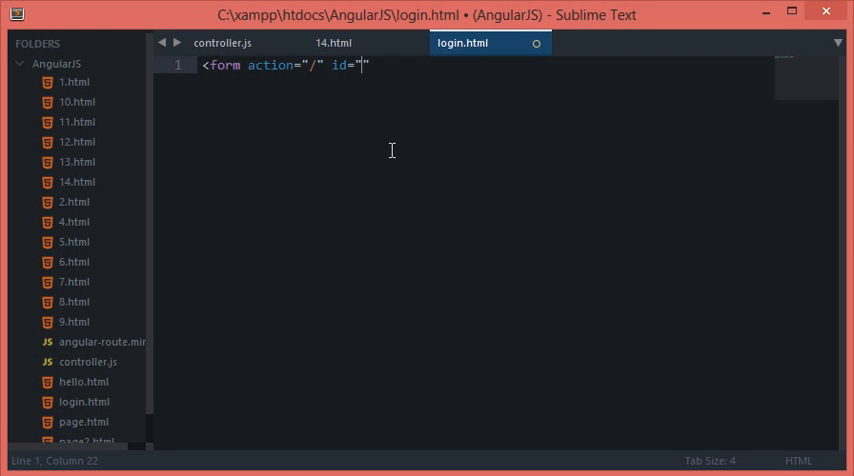
text(myLogin)
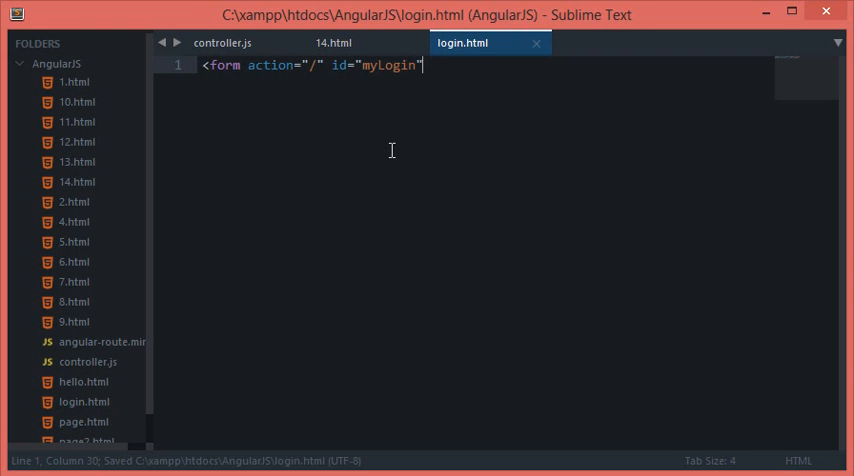
text(>)
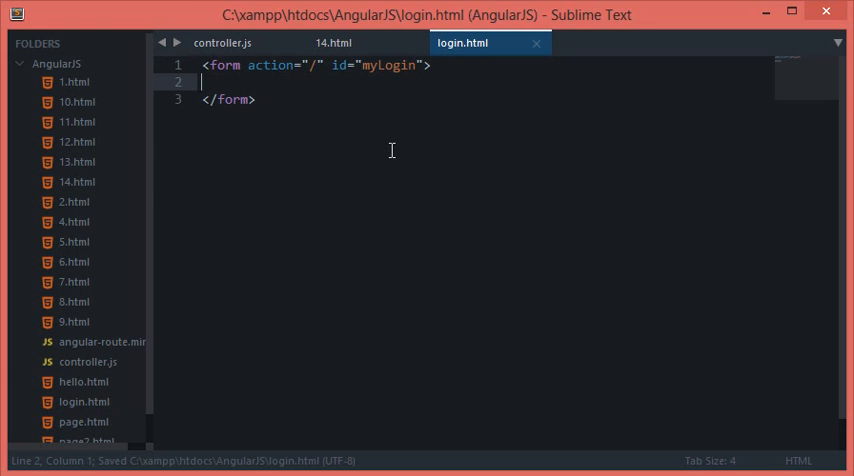
Add a text input named username with an id inside the form
key(tab)
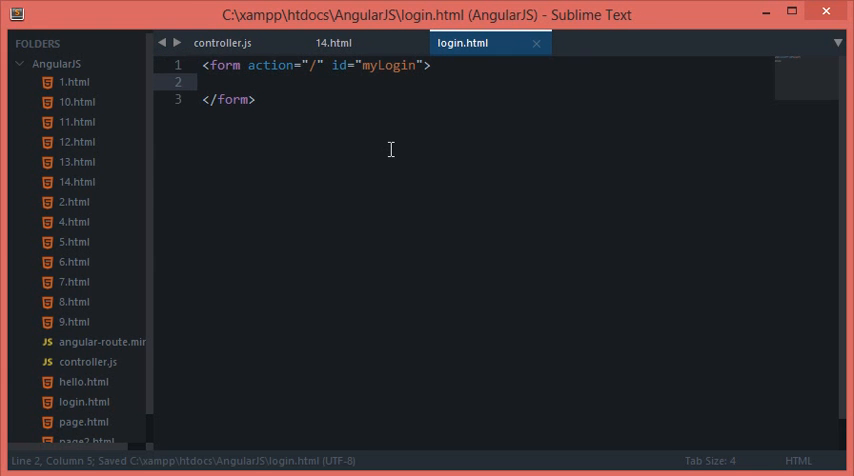
text(<in)
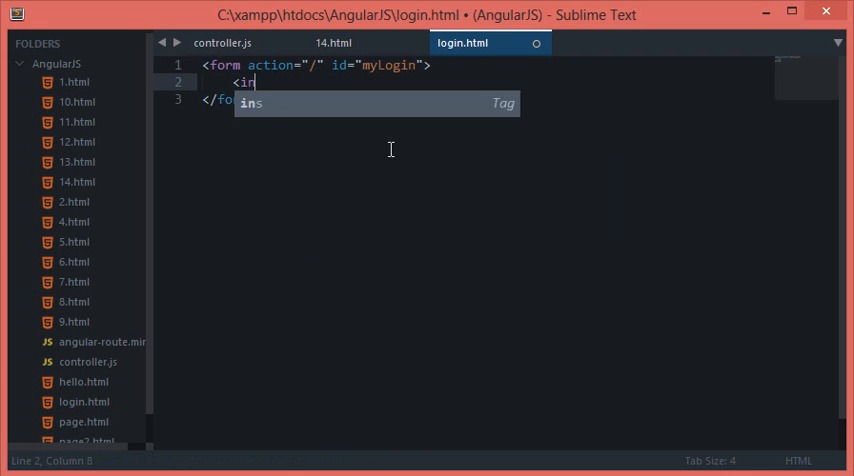
text(put type="text")
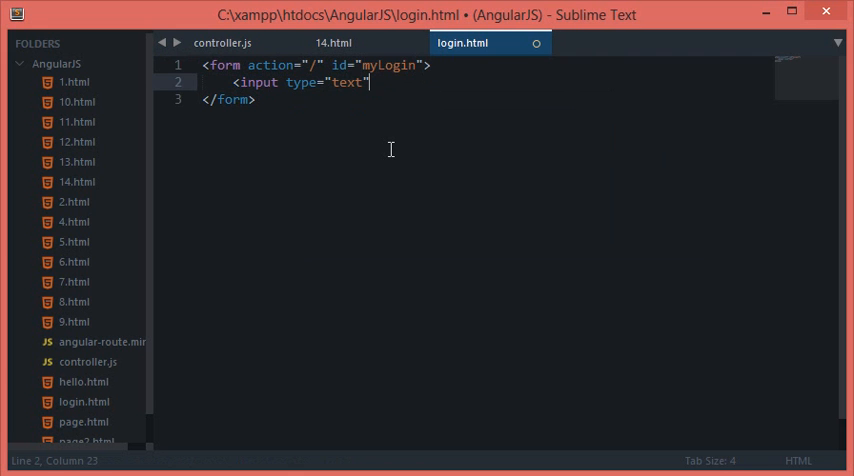
text(name=)
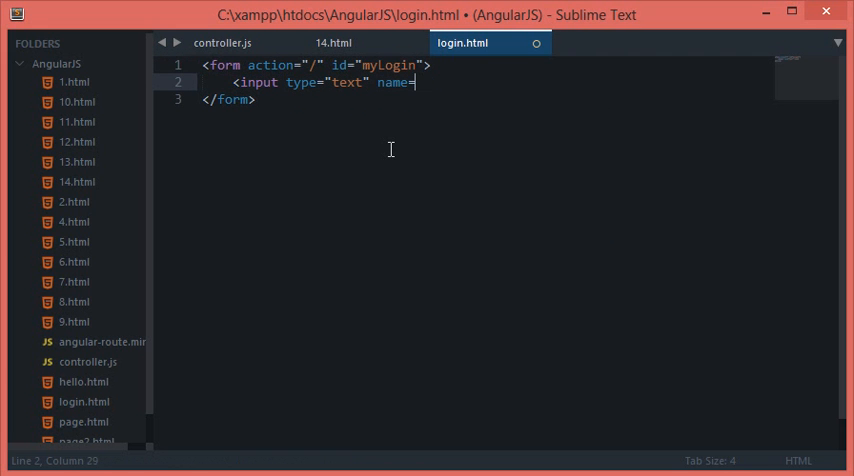
text("")
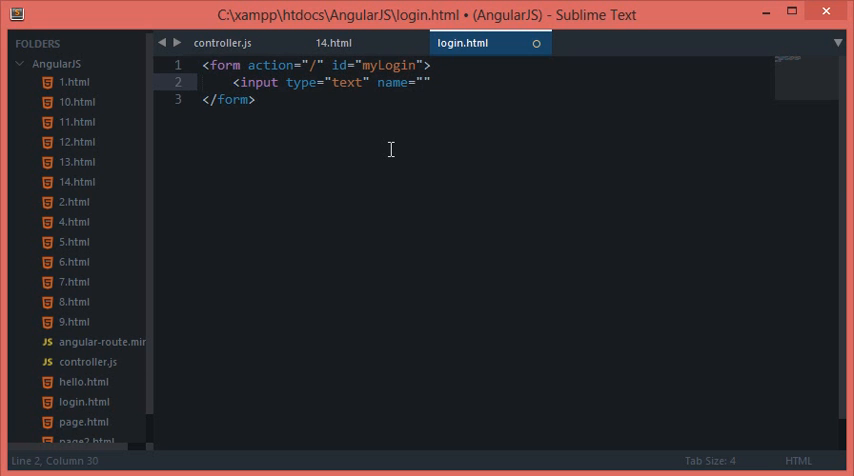
text(username)
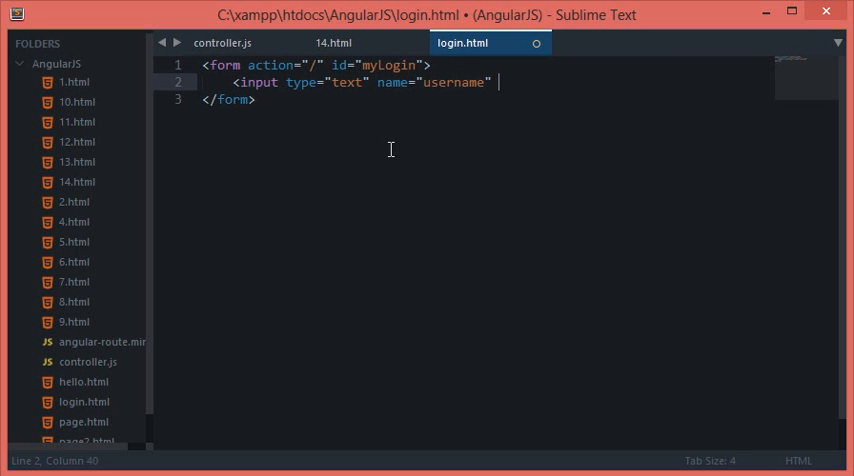
text(id="use")
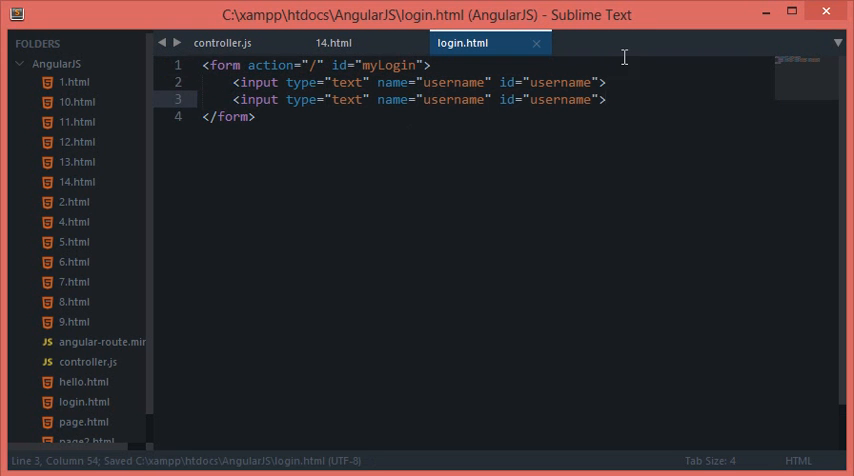
Label the fields UserName: and Password: with a <br>, making the second input type password
text(<br>)
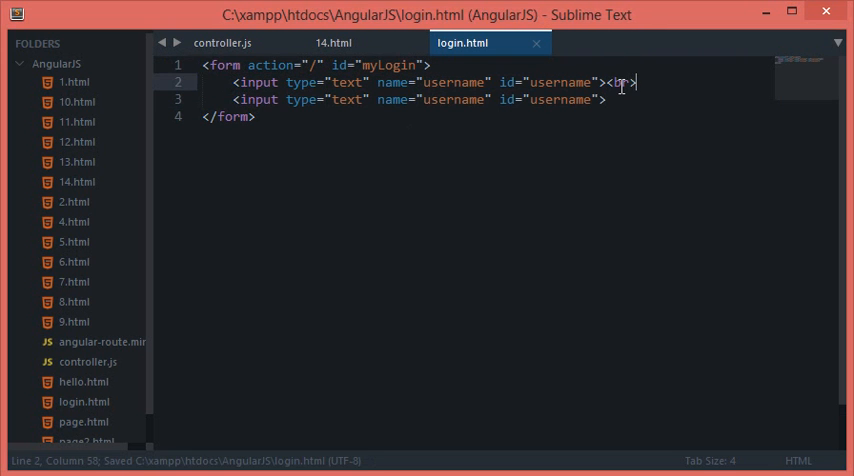
text(UserName:)
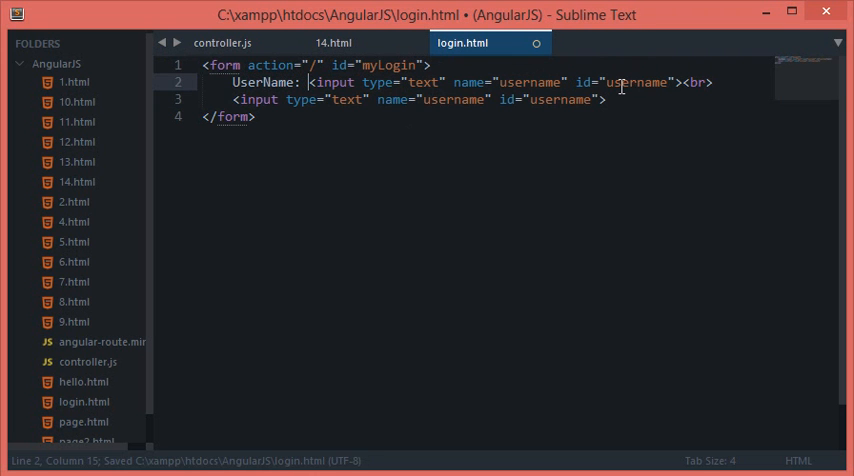
text(Password:)
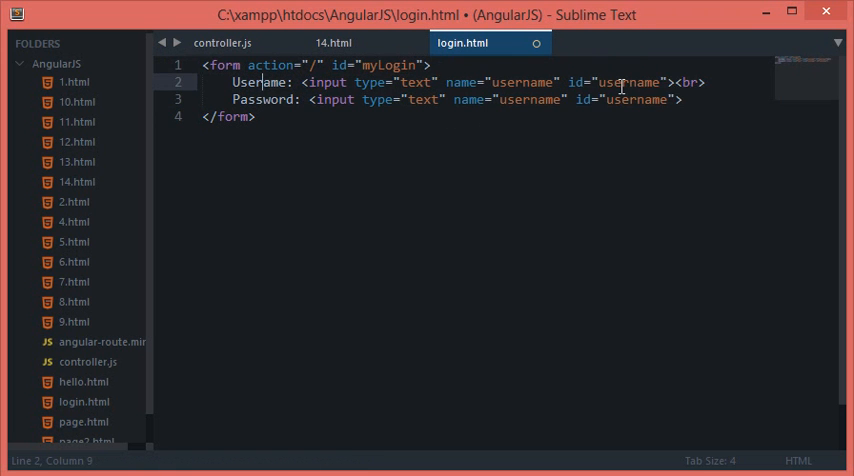
double_click(424, 100)
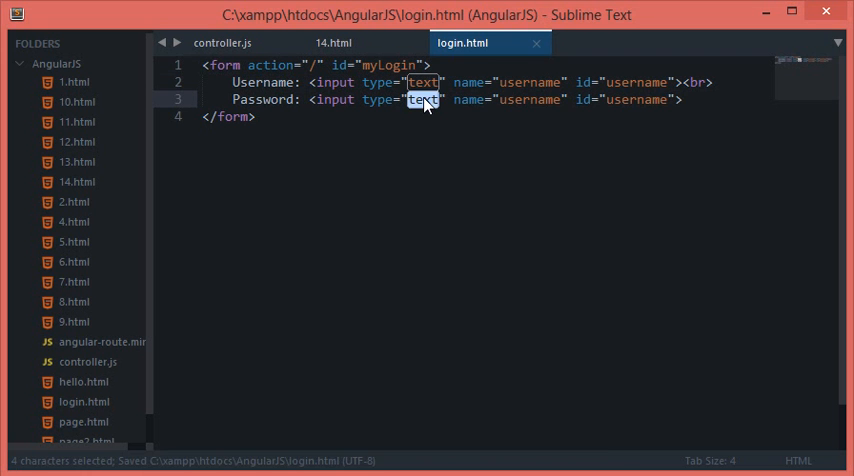
text(password)
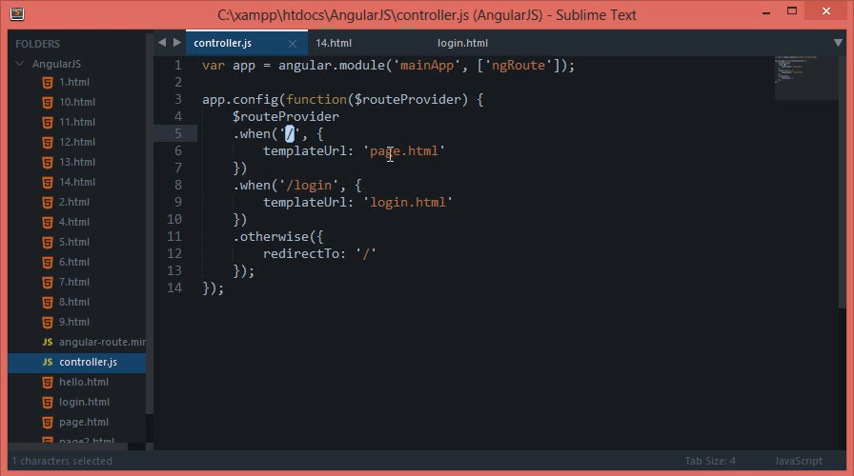
Change the second route to path '/dashboard' with templateUrl dashboard.html
text(login)
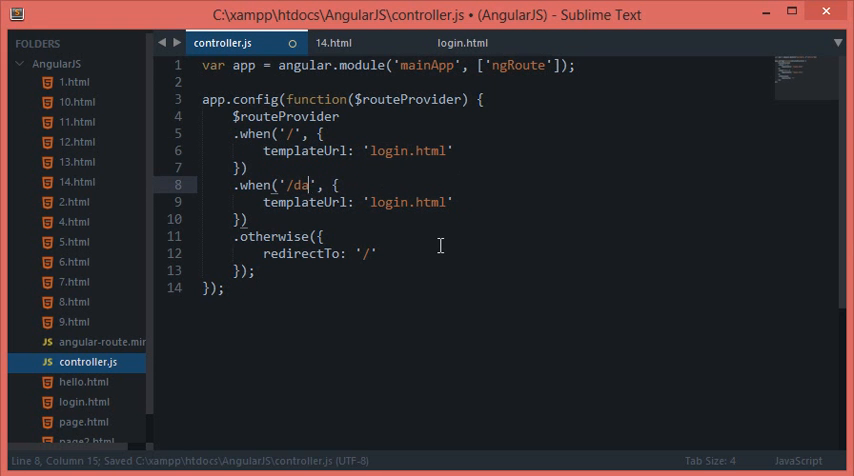
text(shboard)
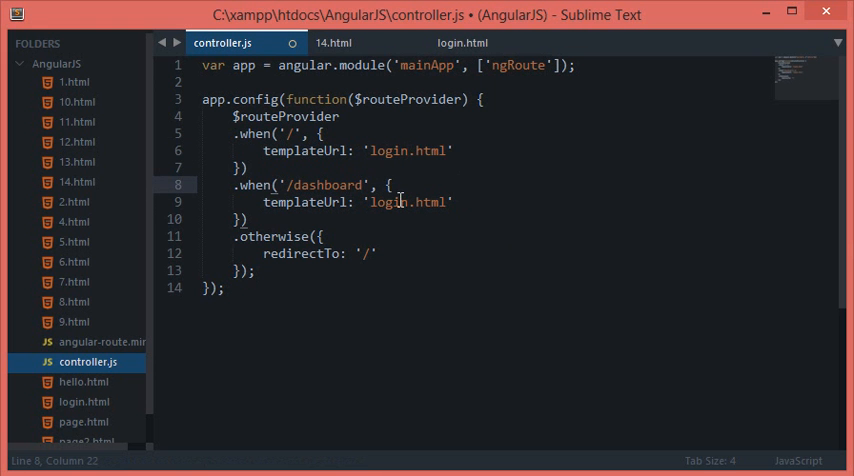
double_click(388, 200)
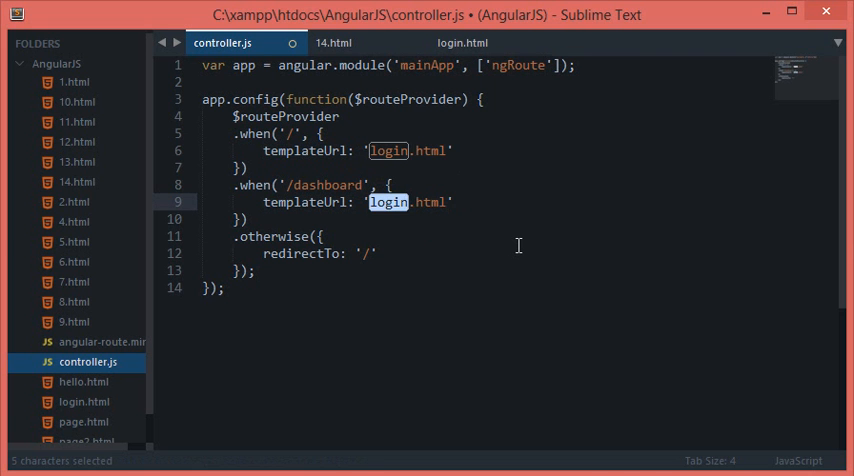
text(dashboard)
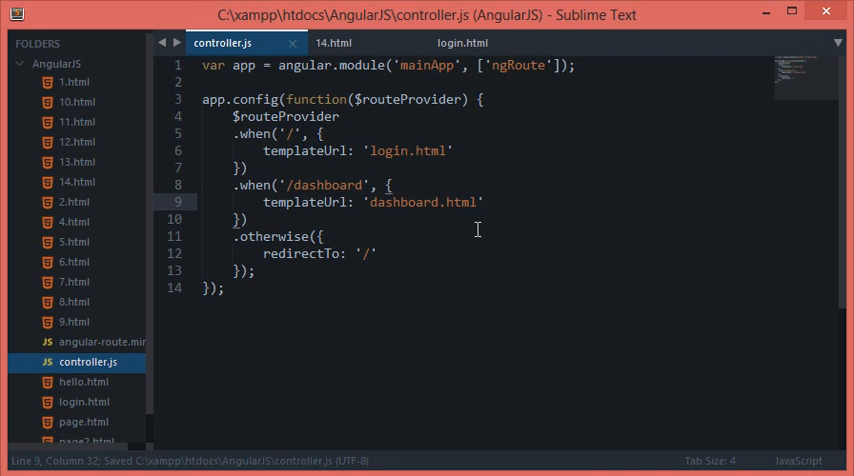
click(472, 252)
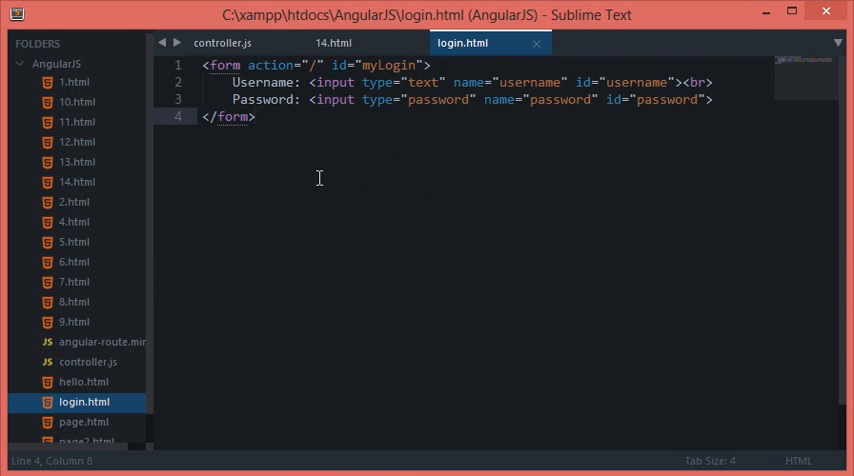
mouse_move(284, 62)
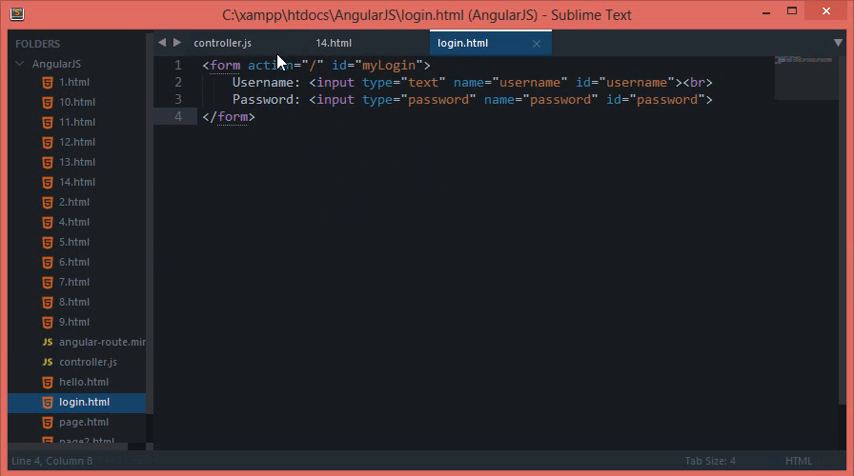
Try a .when('/error') route after the dashboard route, then discard it, leaving routes unchanged
click(224, 44)
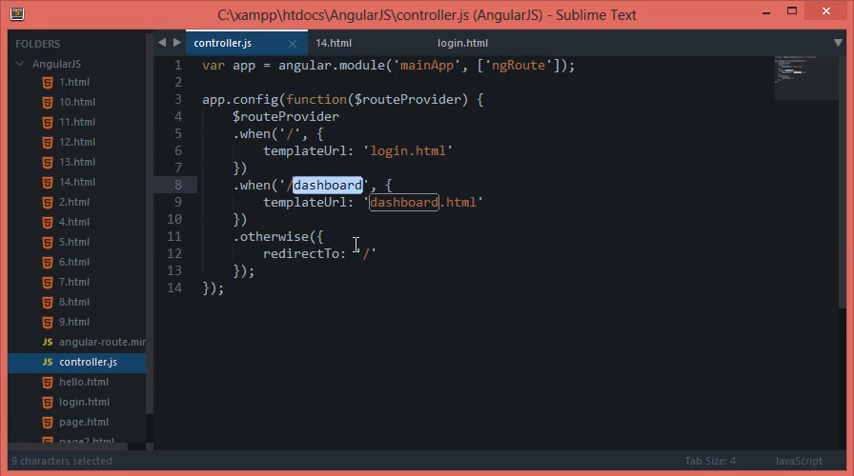
mouse_move(256, 148)
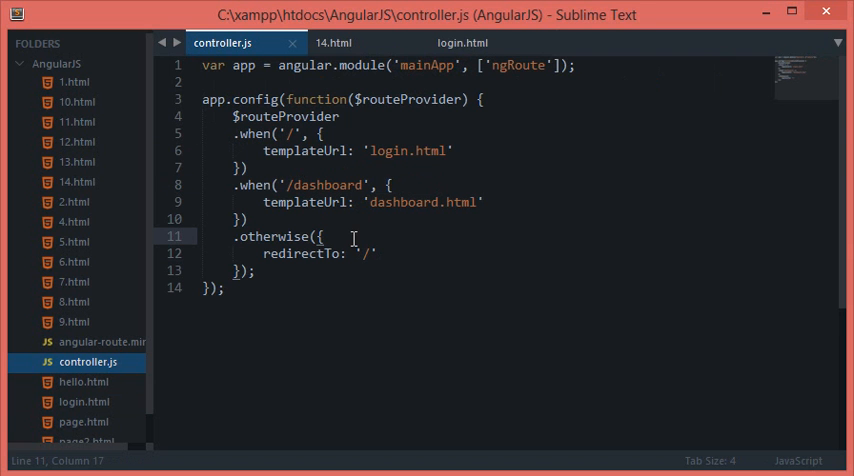
click(308, 220)
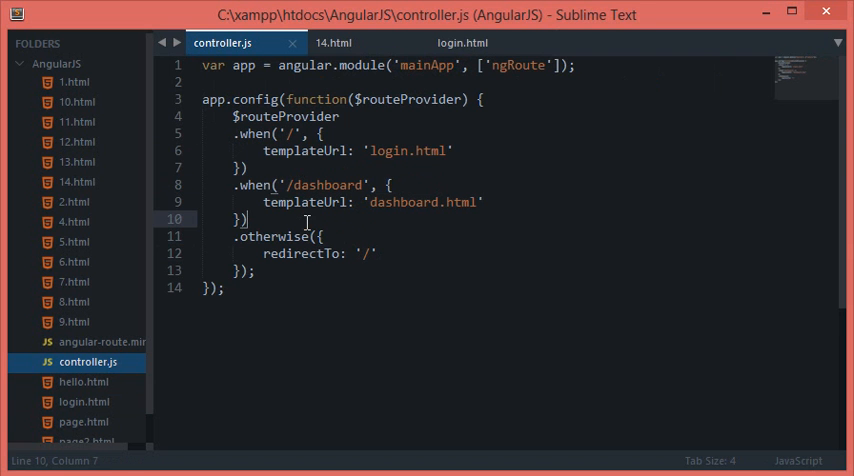
key(enter)
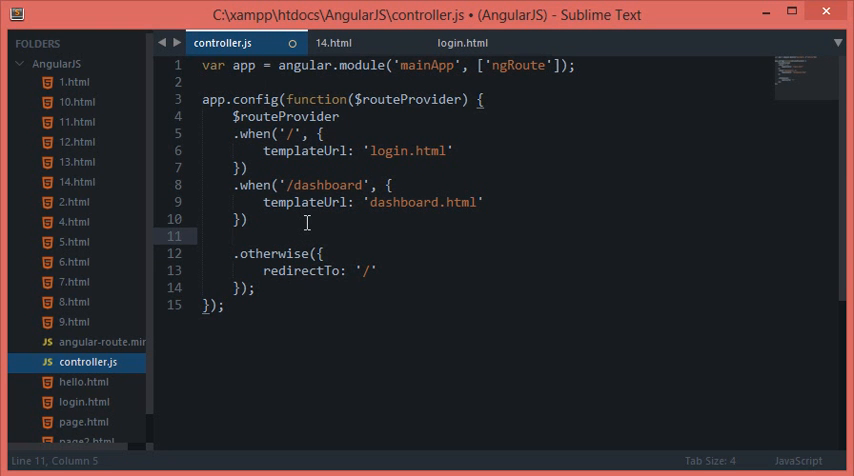
text(.when)
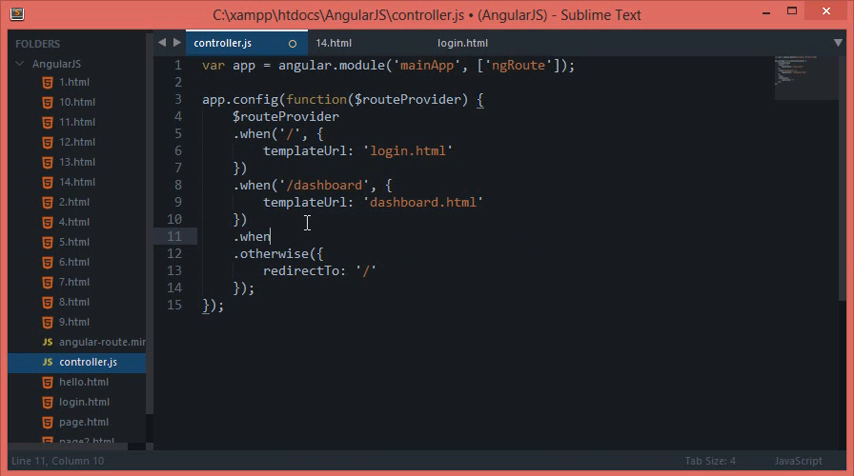
text(('/error'))
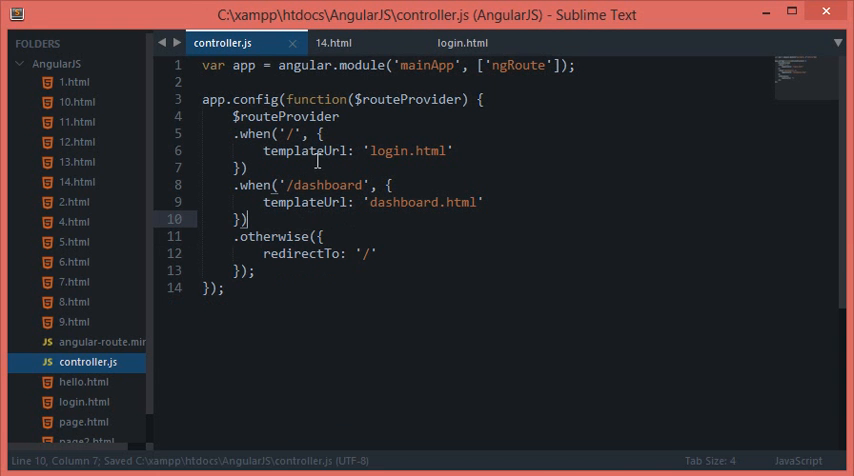
click(360, 252)
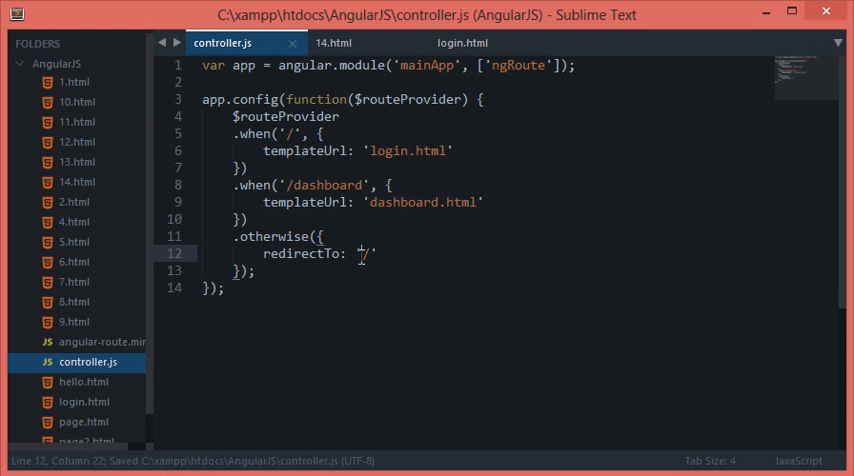
click(336, 42)
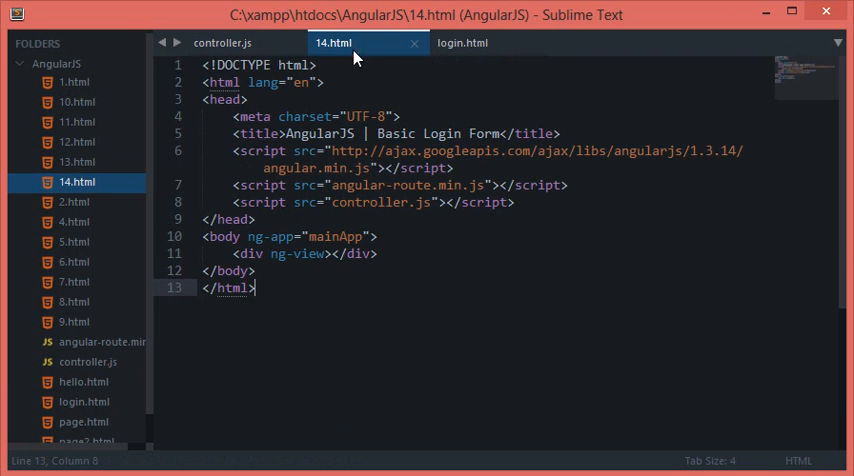
Wrap the login form in login.html inside <div> ... </div>
click(464, 42)
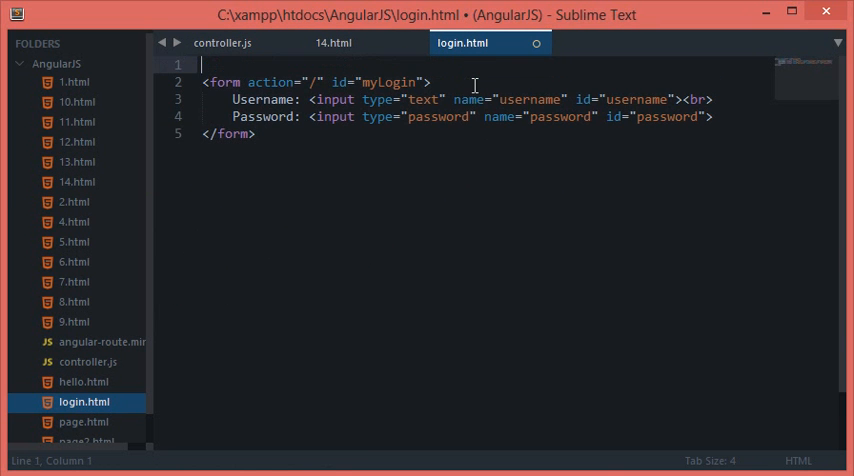
text(<div)
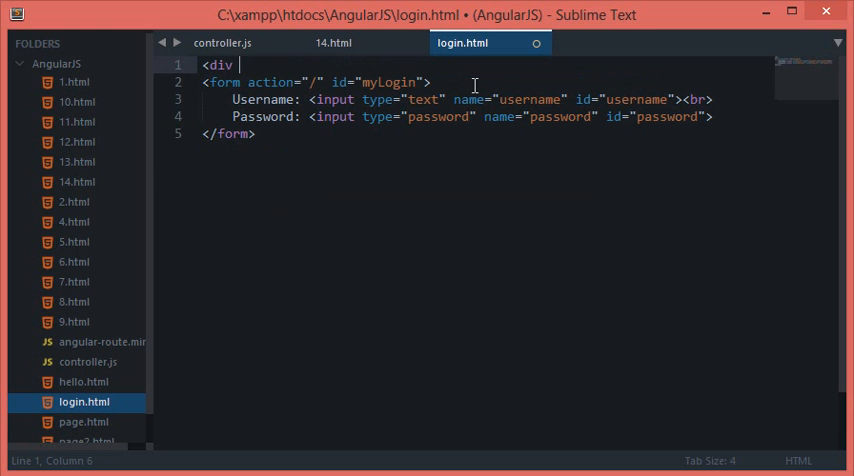
key(enter)
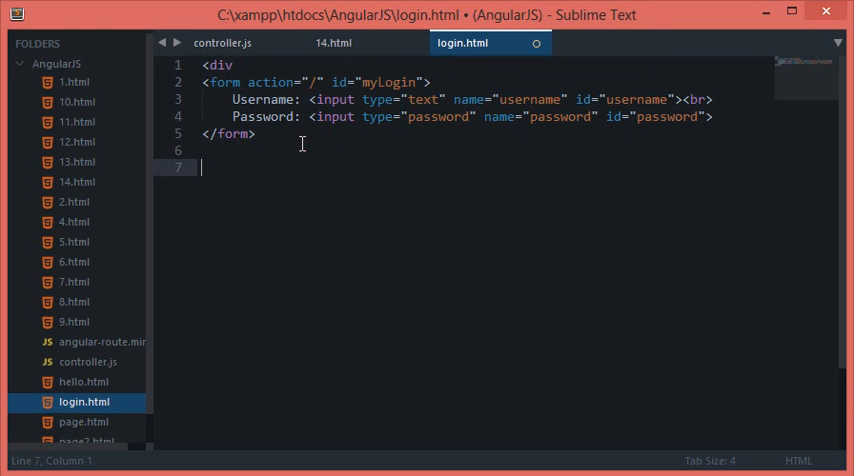
text(</div>)
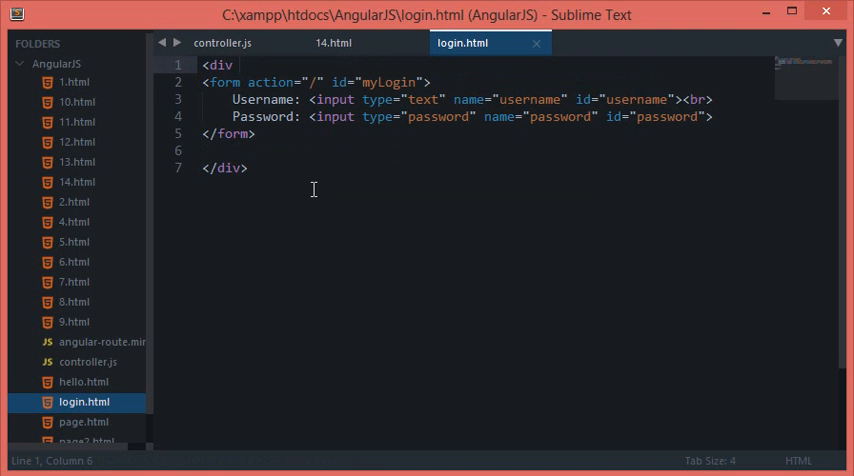
click(222, 44)
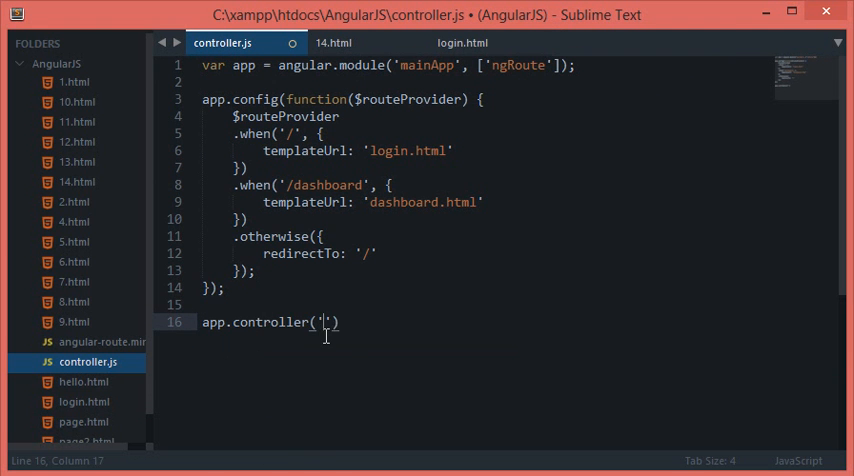
Define app.controller('loginCtrl', function($scope) {...}) in controller.js and save
text(loginContro)
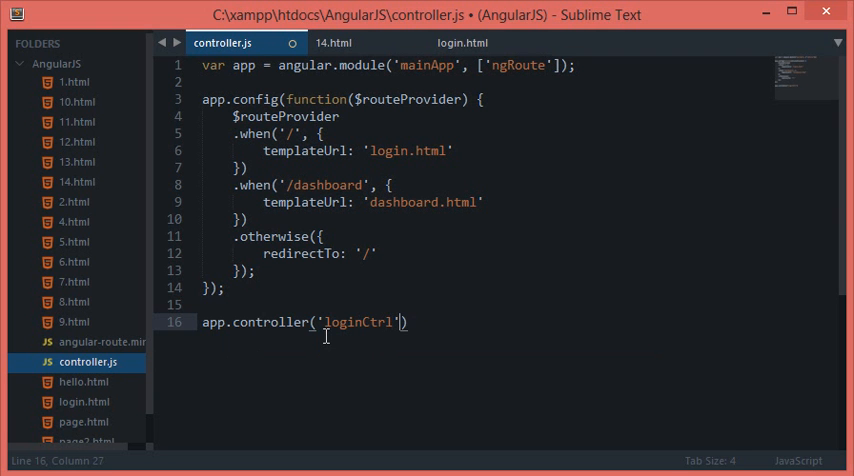
text(, function($scope)
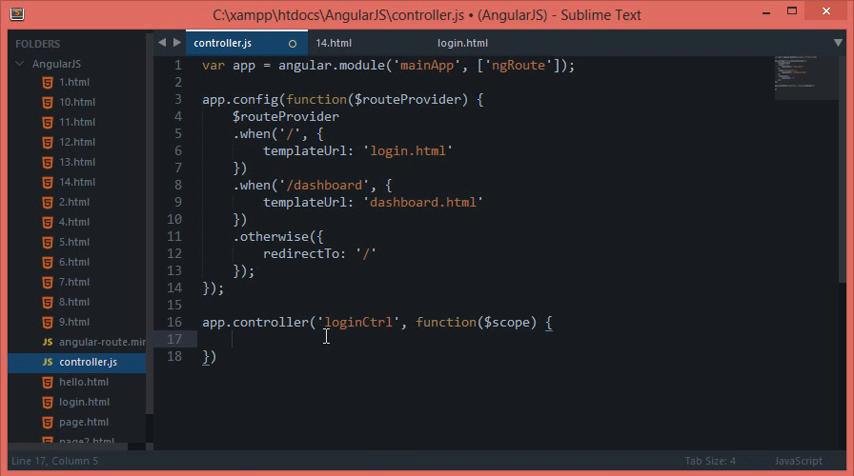
key(ctrl+s)
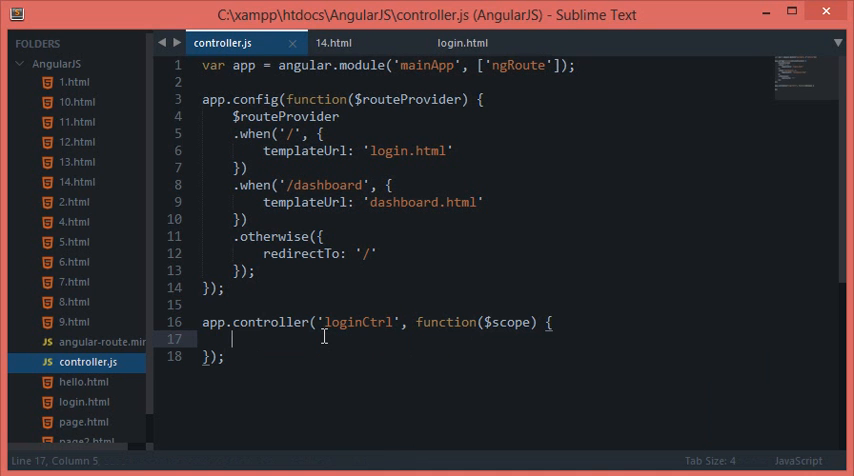
Add an empty $scope.submit = function() {} inside loginCtrl
text($scop)
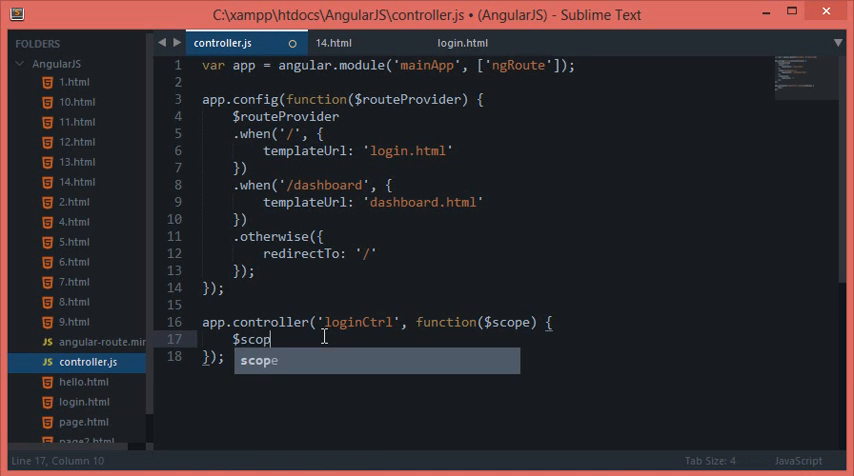
text(e.submit =)
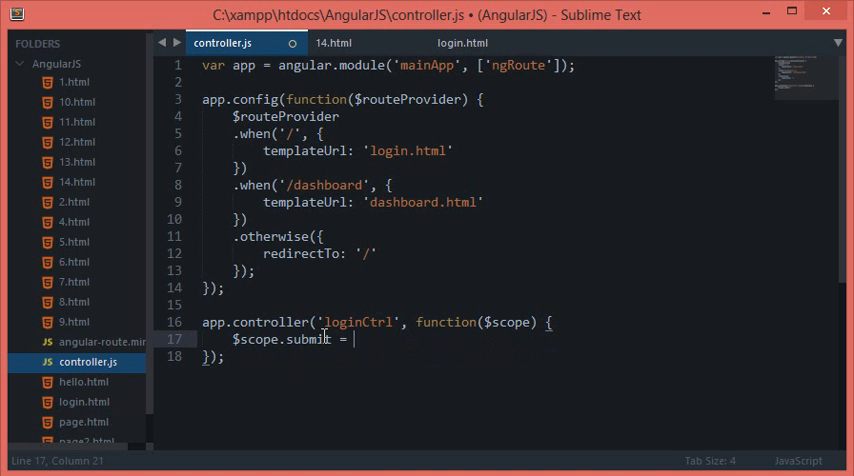
text(function() {)
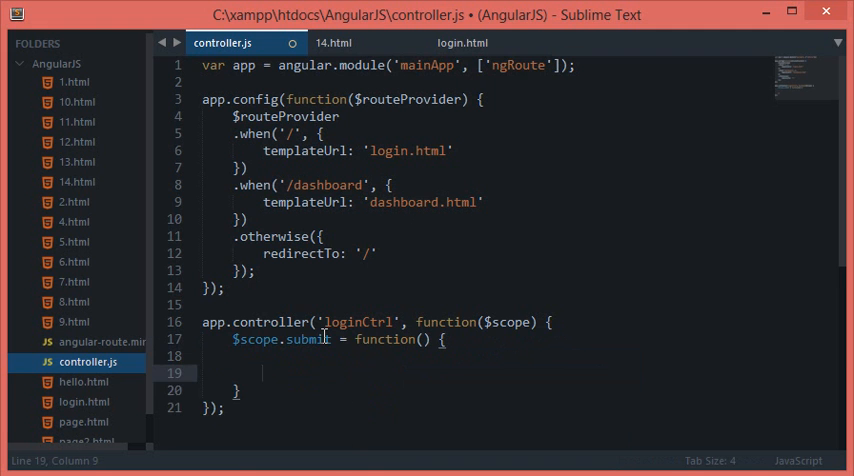
click(464, 44)
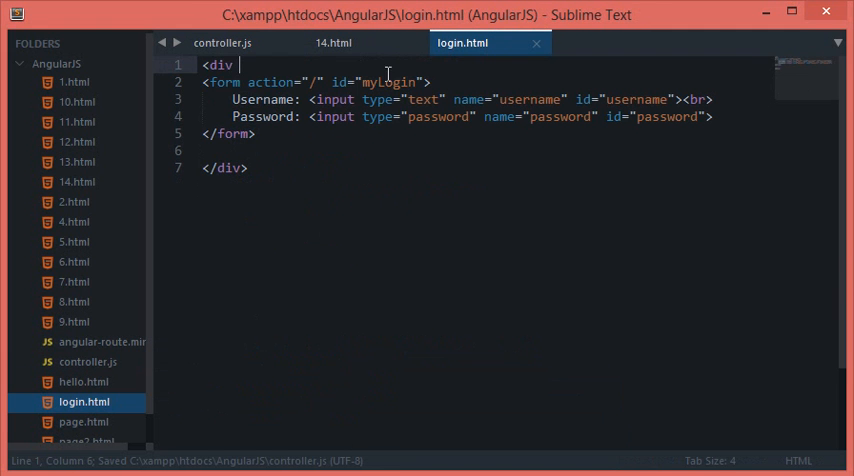
Give the wrapping div in login.html ng-controller="loginCtrl"
text(r)
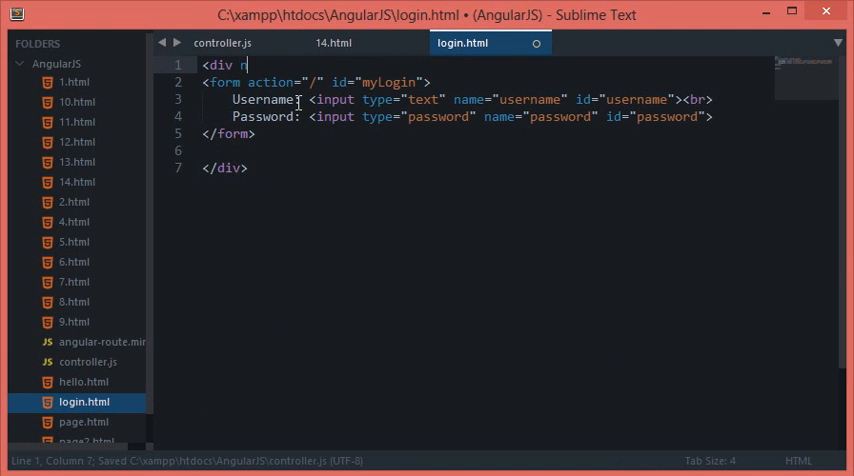
text(g-co)
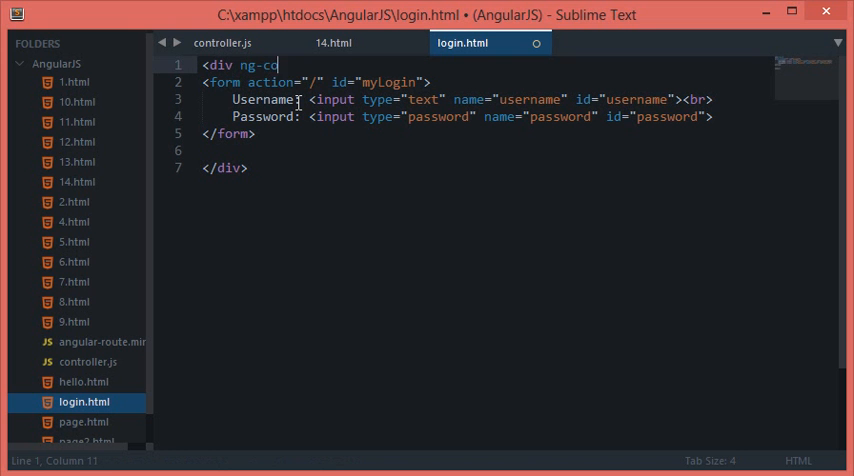
text(ntroller=)
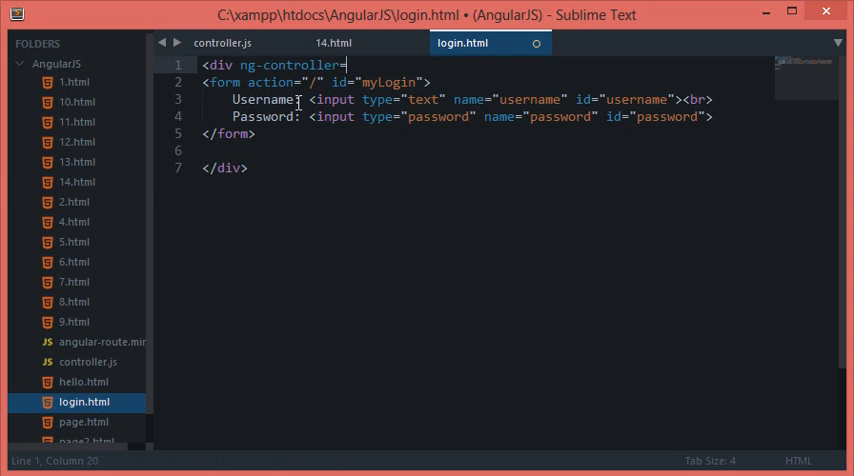
Review 14.html and the login.html form, positioning after the password field
click(336, 44)
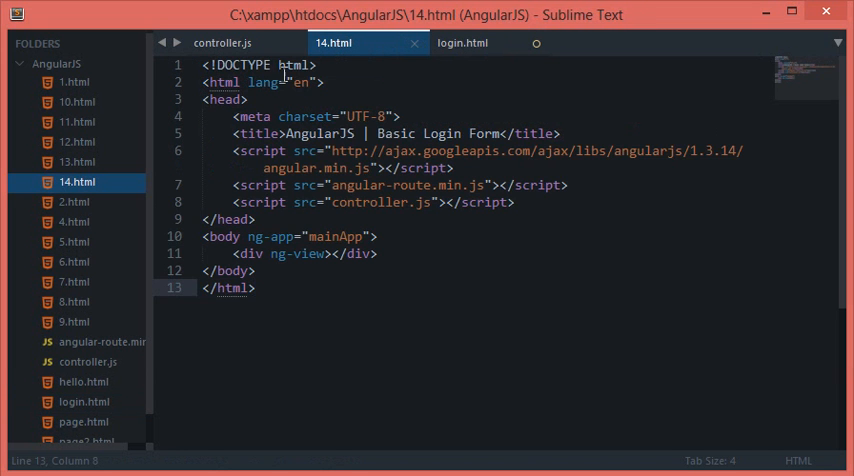
click(224, 42)
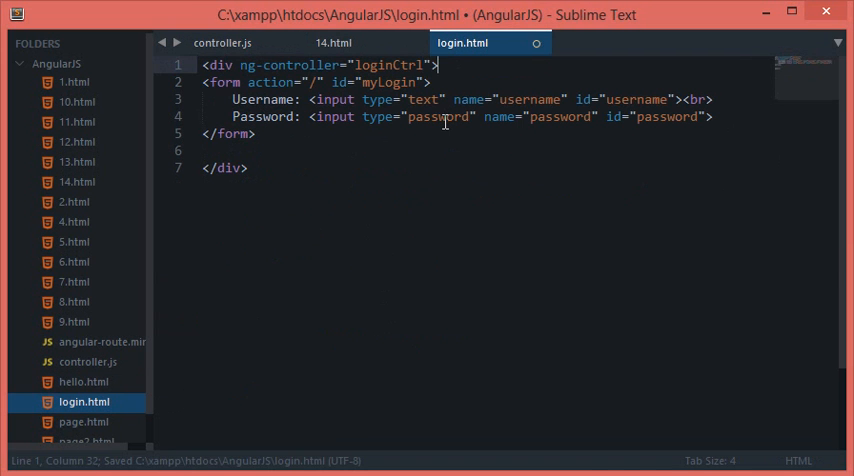
click(672, 100)
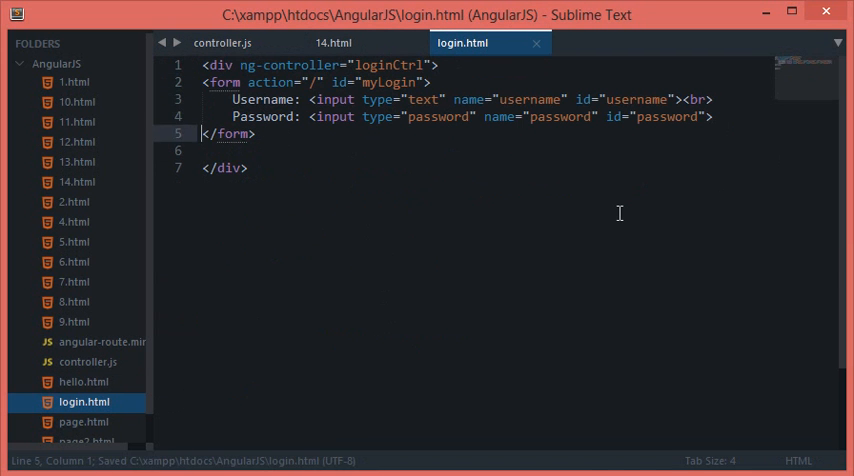
Add a <button type="button"> element below the password input
text(<intp)
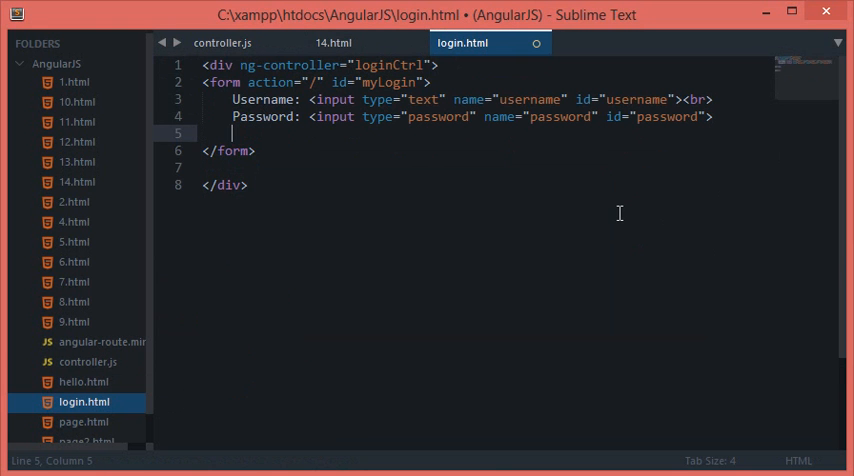
text(<button ty)
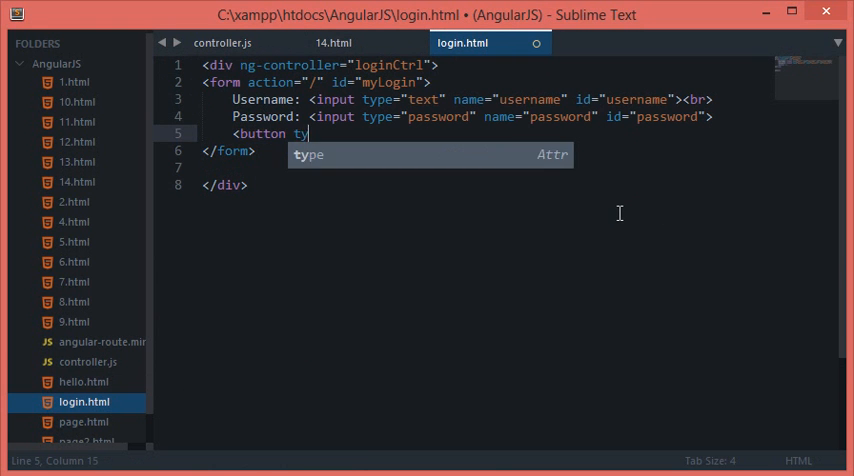
text(pe="button")
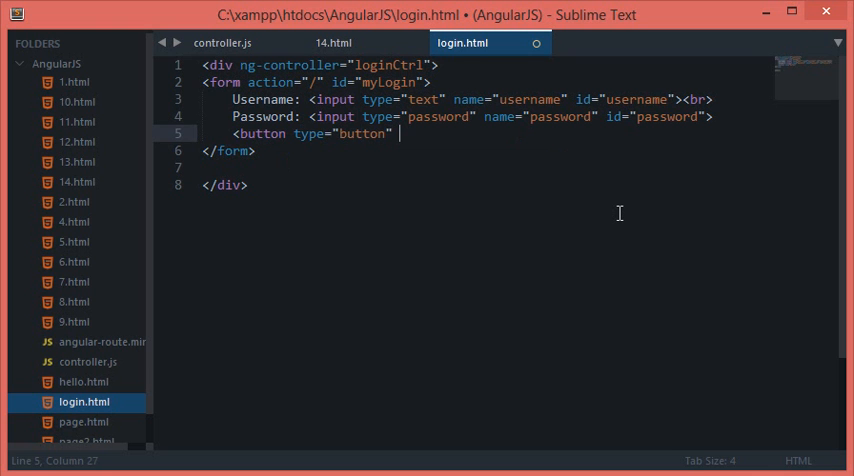
key(Backspace)
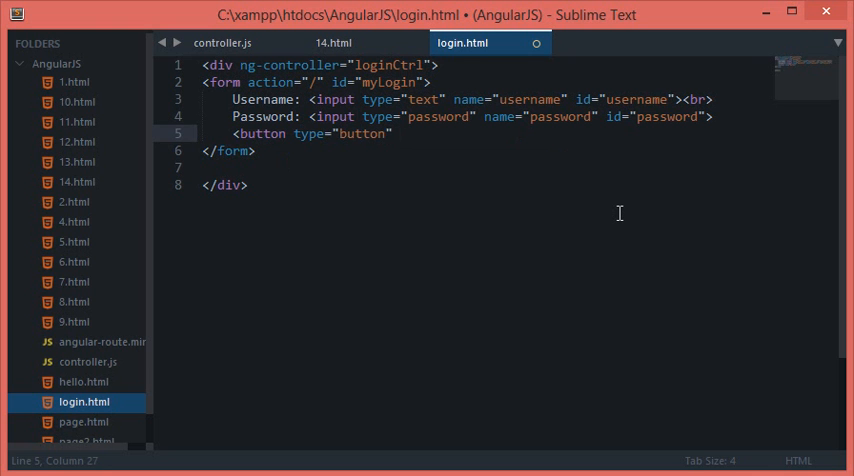
text(ng-click=")
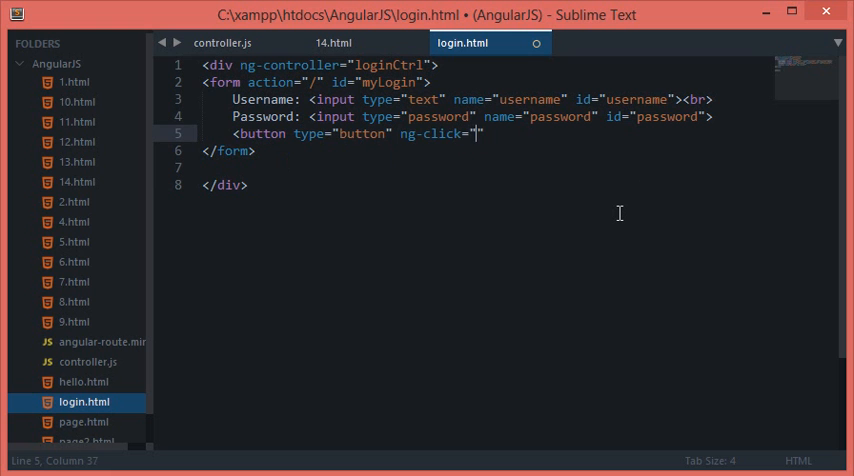
Make the button call submit() with label Login, then try onclick instead of ng-click
text(sub)
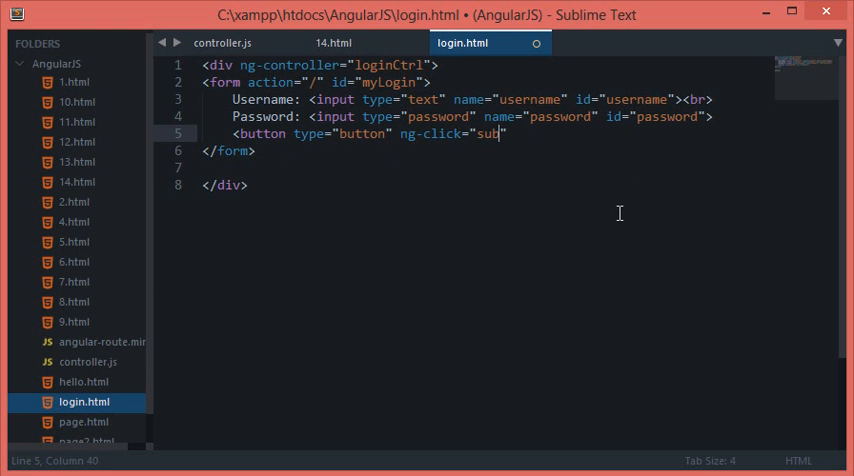
text(mit())
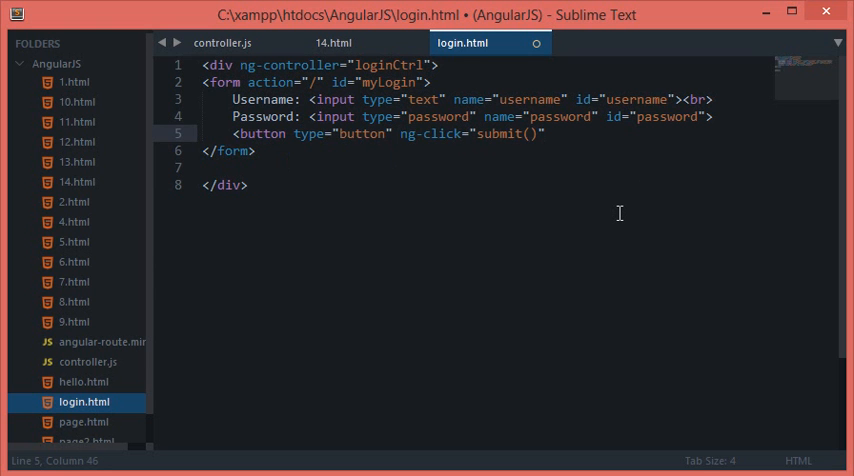
text(Login</button>)
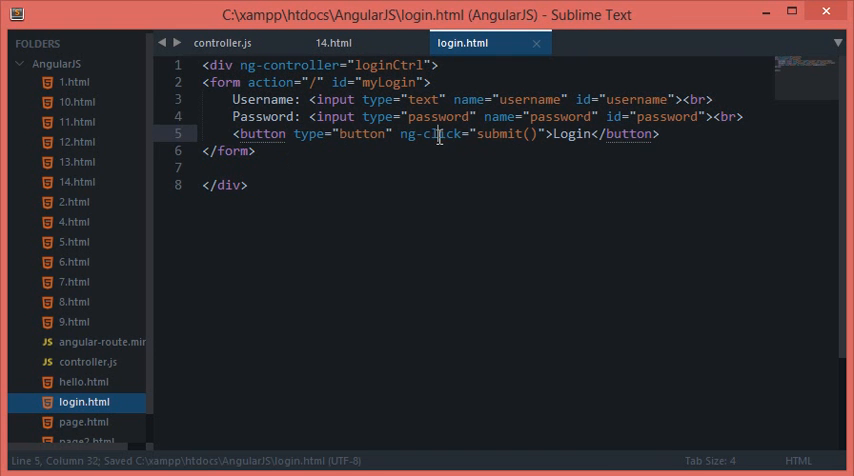
double_click(408, 132)
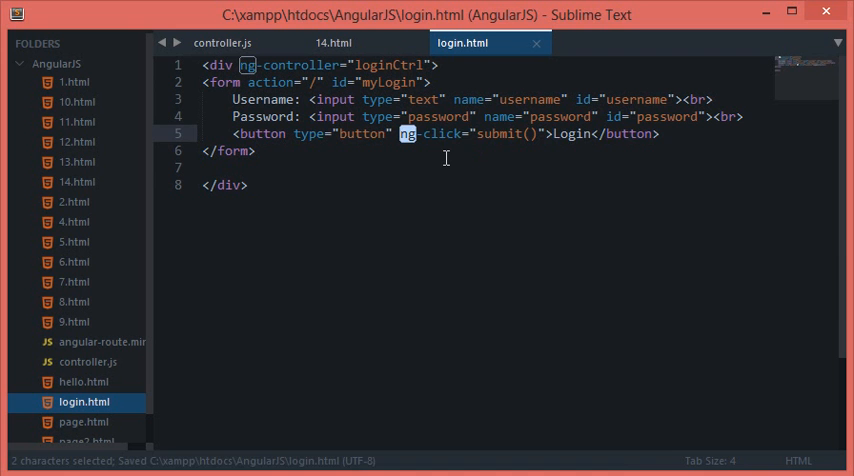
text(onclick)
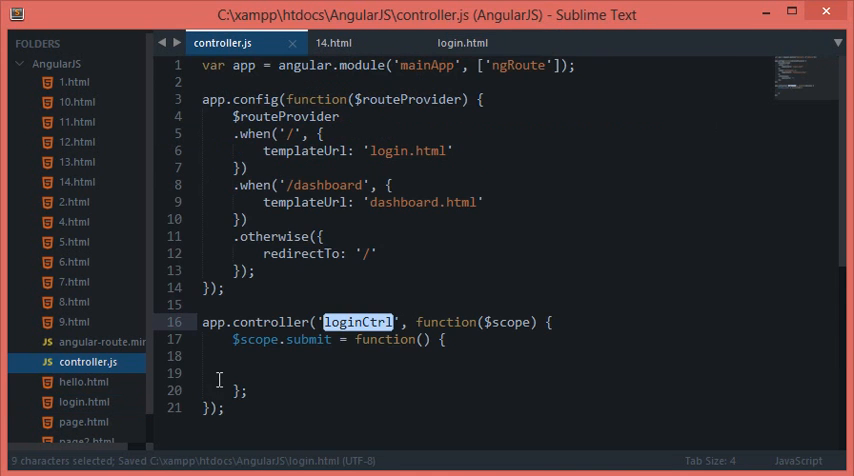
Restore ng-click="submit()" on the Login button and save login.html
click(218, 408)
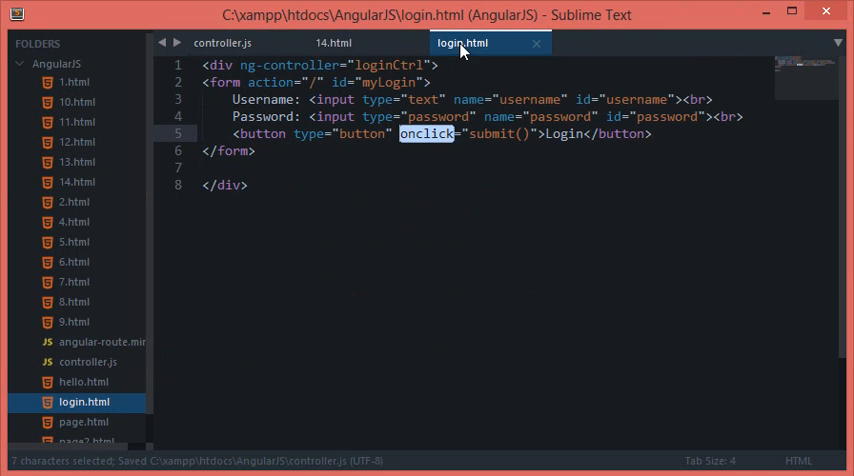
mouse_move(392, 138)
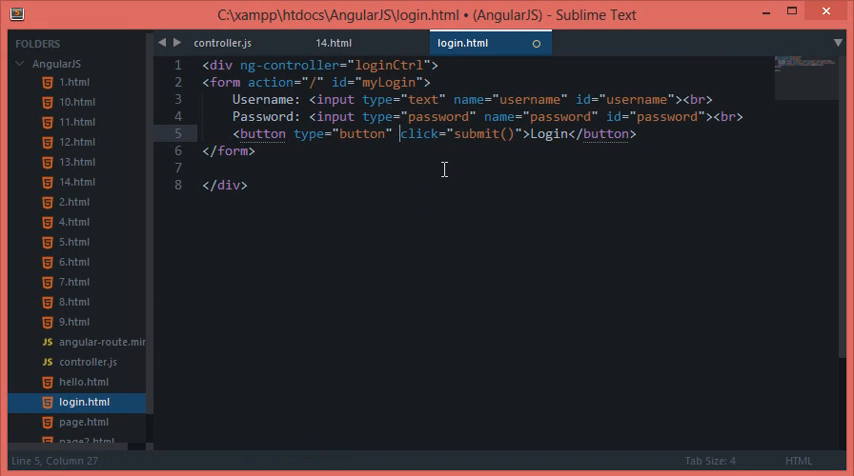
text(ng-)
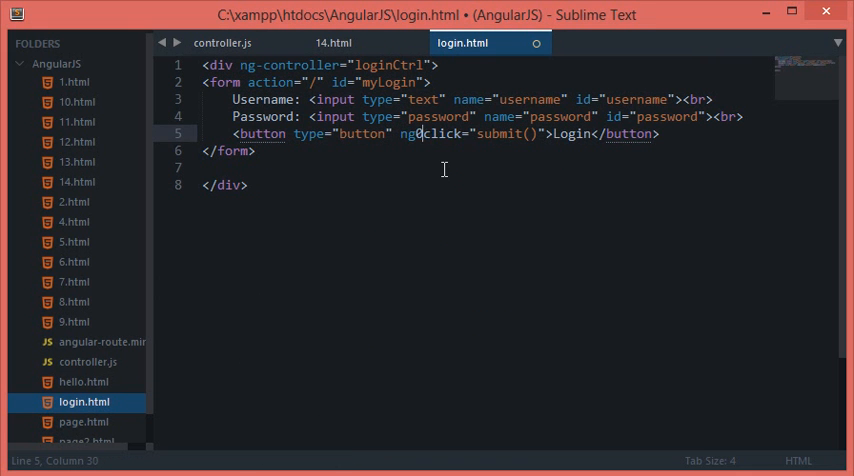
key(ctrl+s)
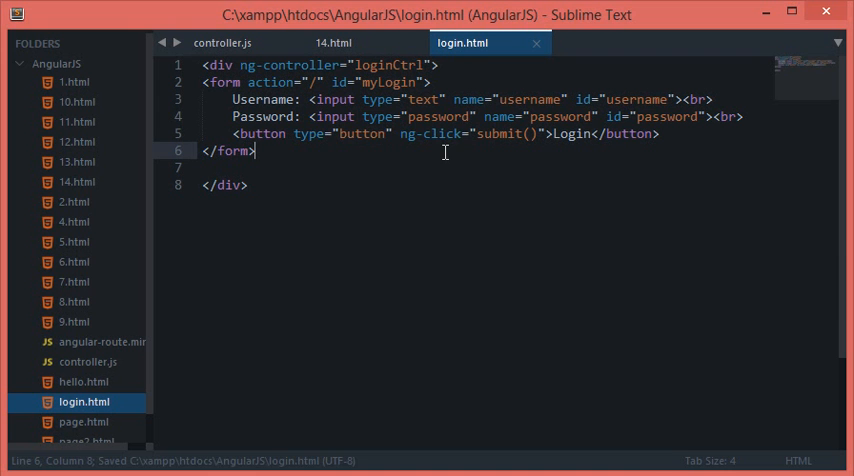
mouse_move(412, 136)
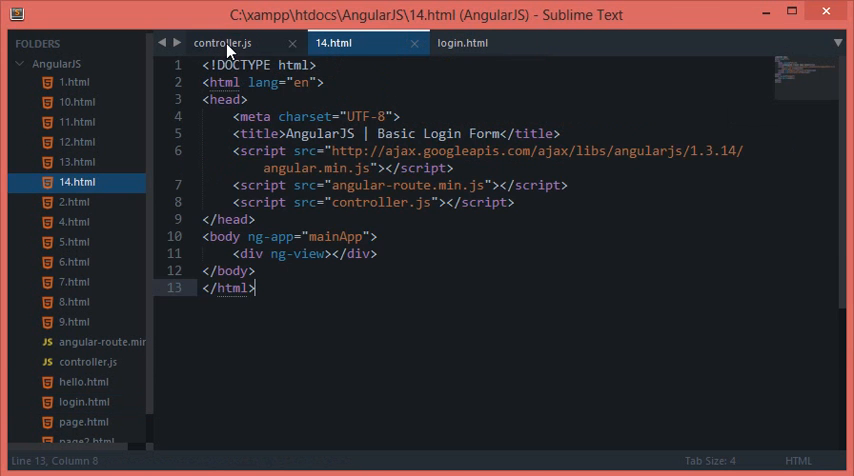
click(220, 42)
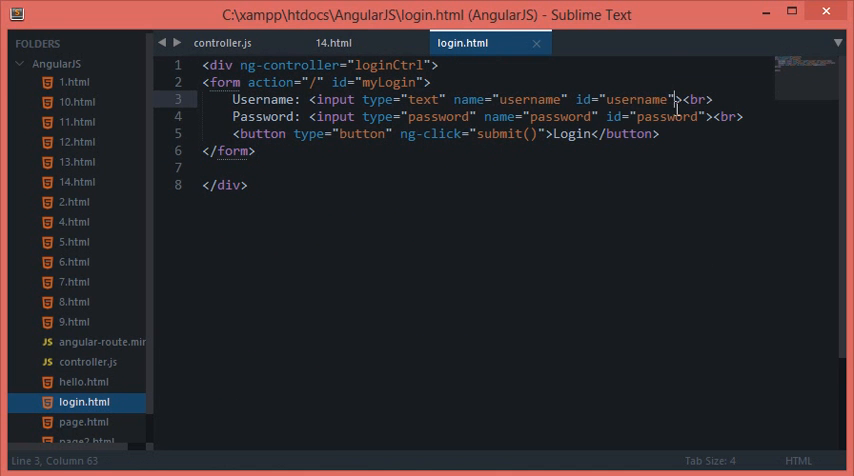
Bind the inputs with ng-model="username" and ng-model="password" and save
text(ng-m)
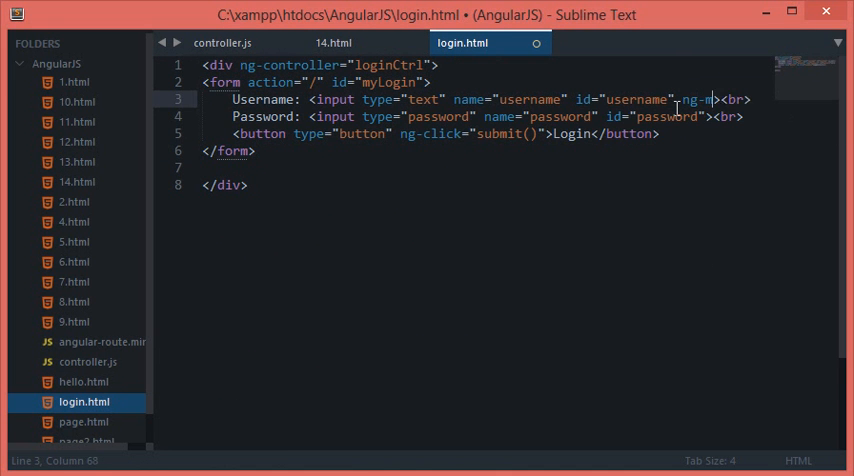
text(ng-model="user)
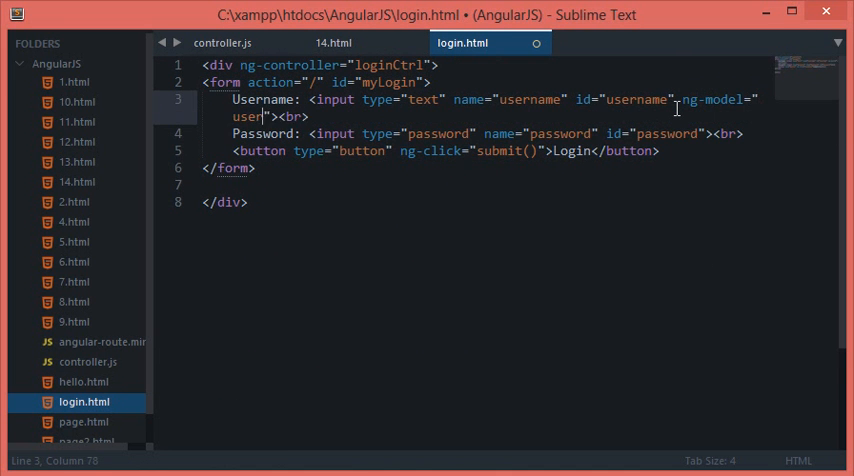
key(ctrl+s)
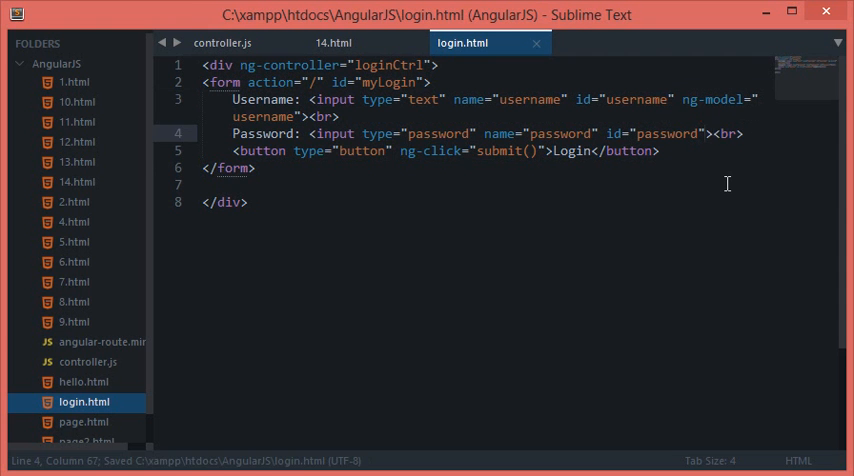
text(ng-model="")
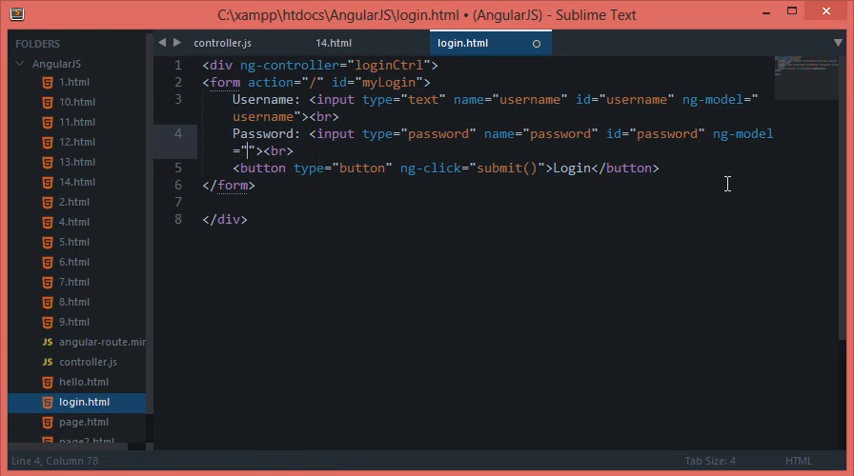
text(password)
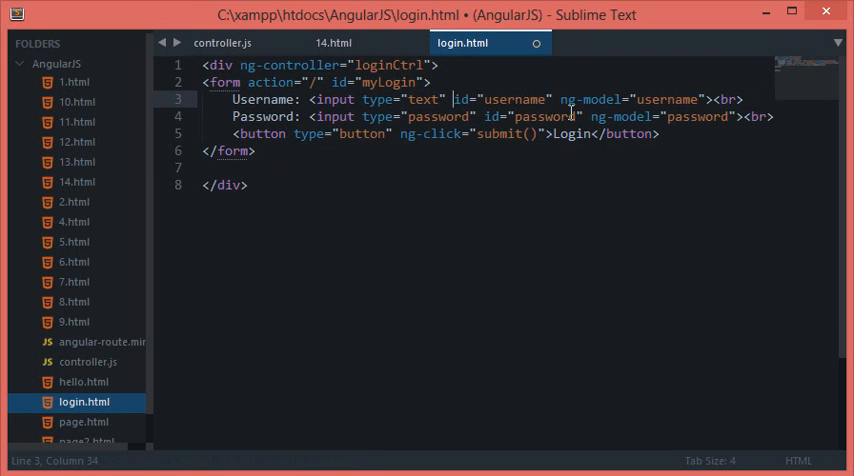
click(336, 44)
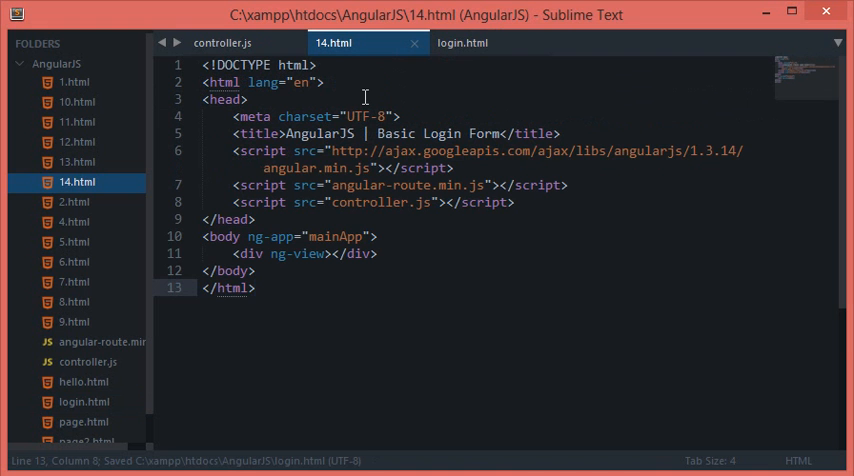
mouse_move(364, 200)
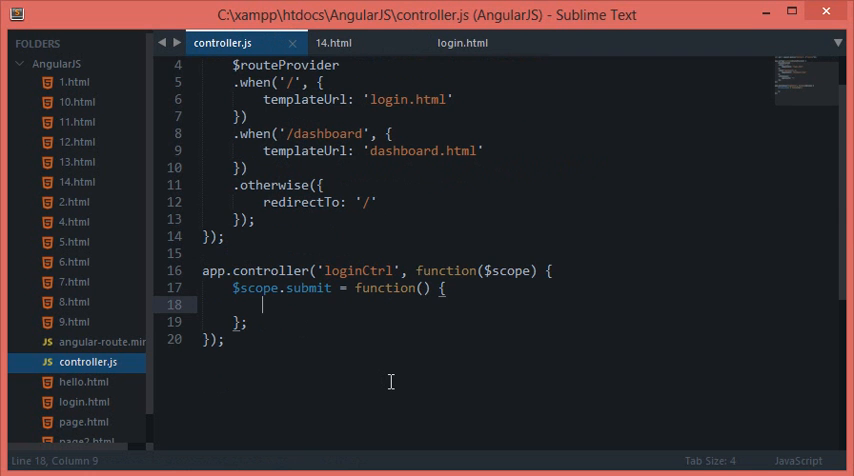
Read the form values into vars: uname = $scope.uname and password = $scope.password
text(var)
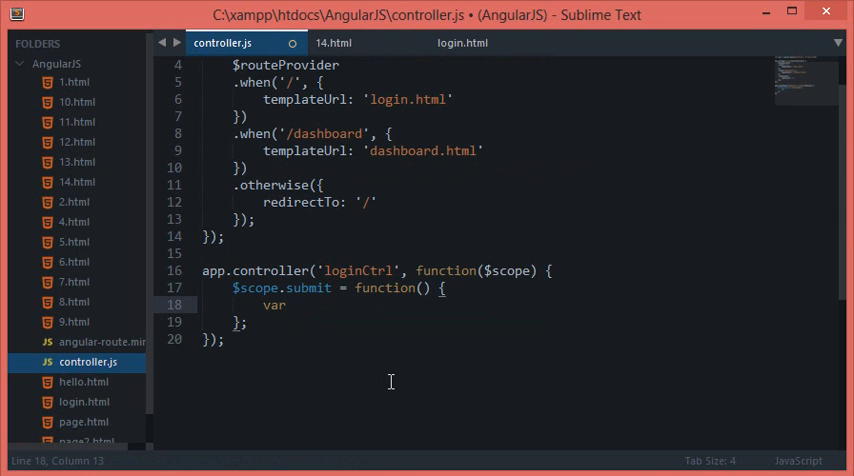
text(uname =)
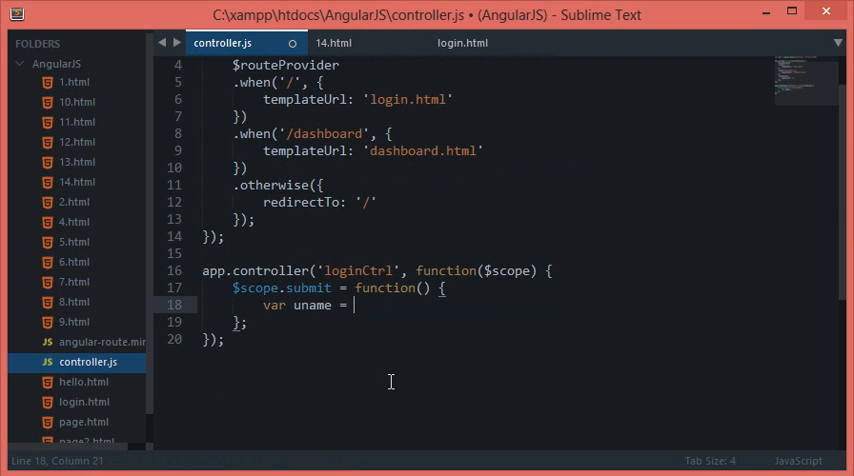
text($scope.username;)
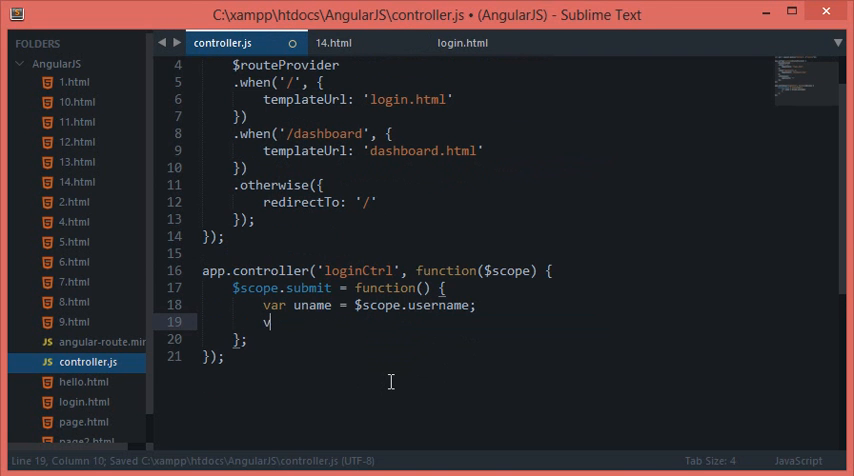
text(ar password = $)
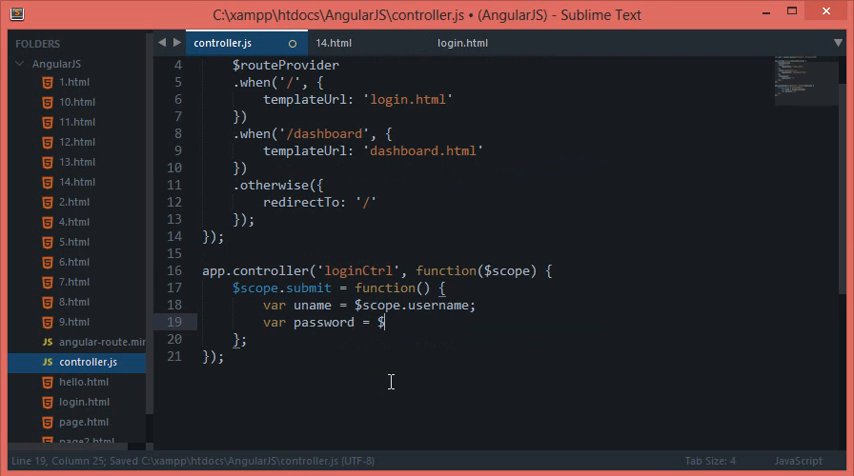
text(scope.)
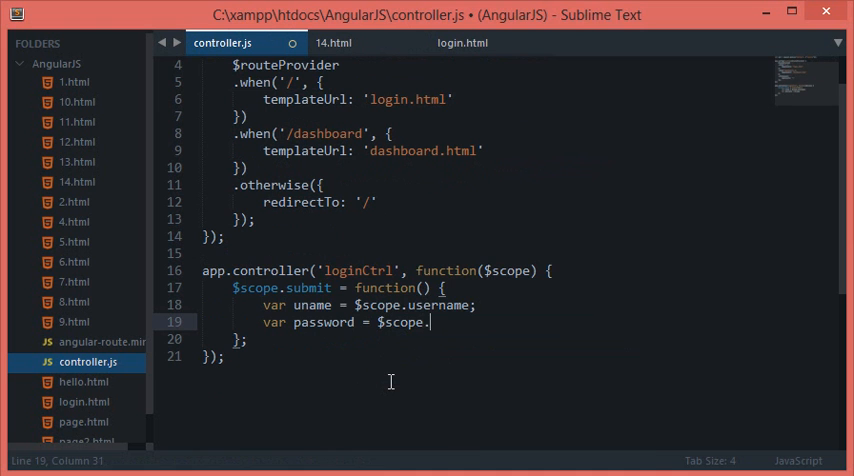
text(password;)
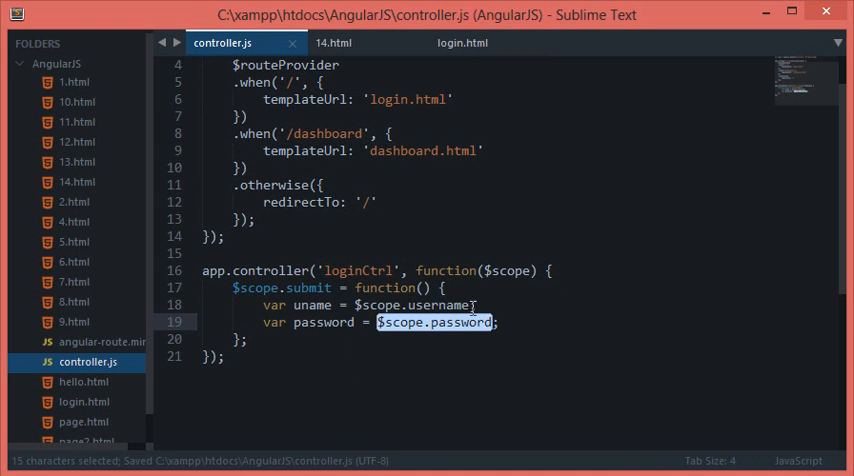
click(538, 336)
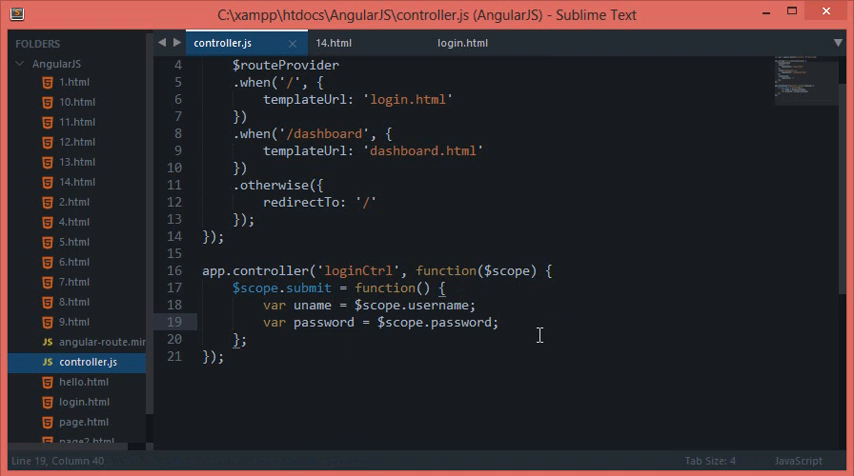
text(if($scope)
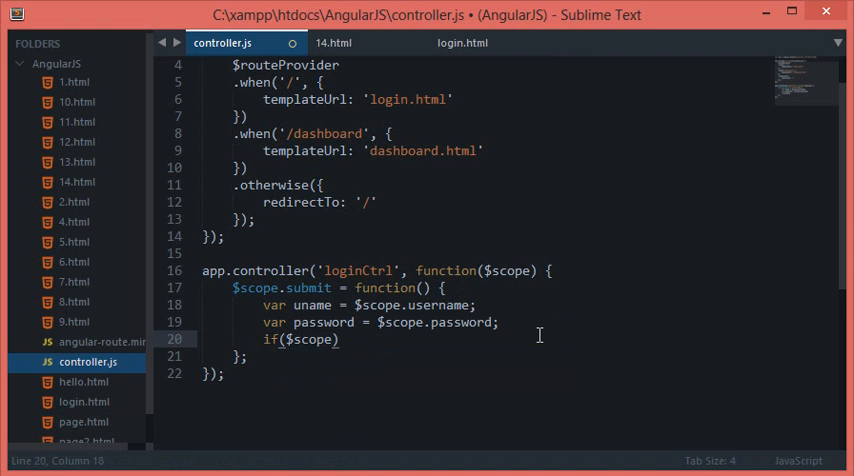
text(username == ')
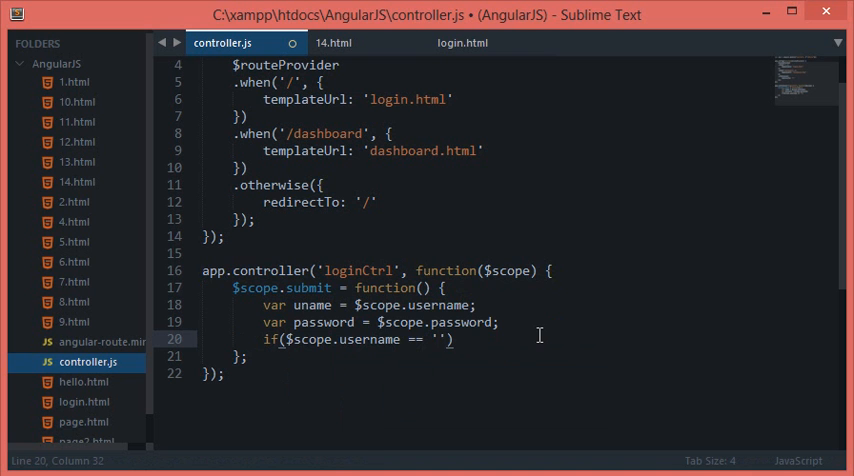
text(admin)
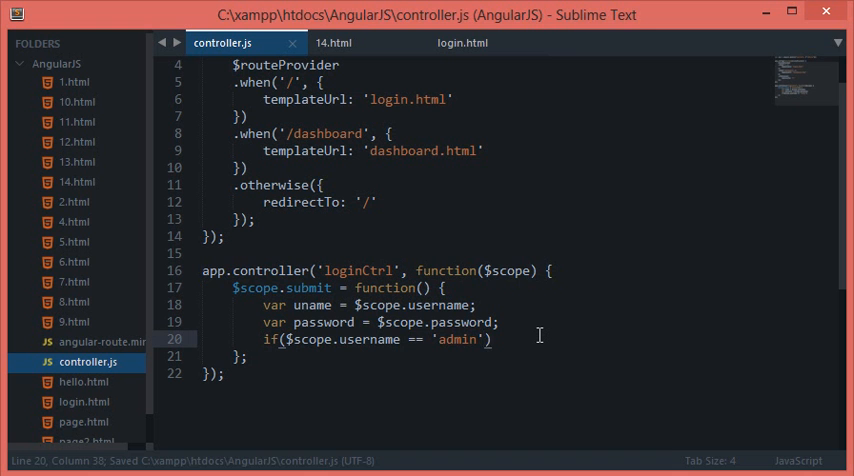
text(&& $scope.password)
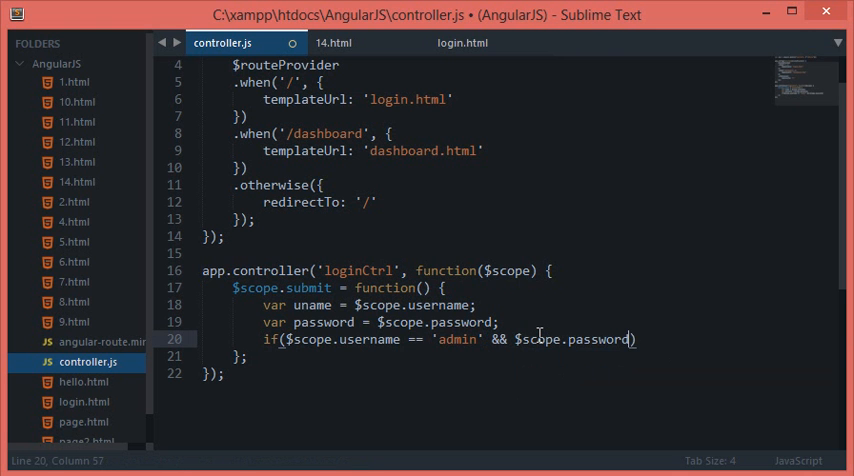
text(== 'admin')
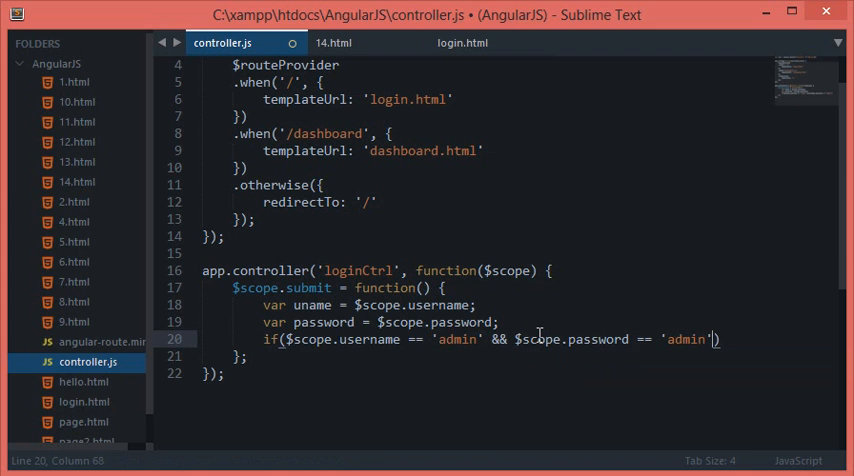
key(ctrl+shift+s)
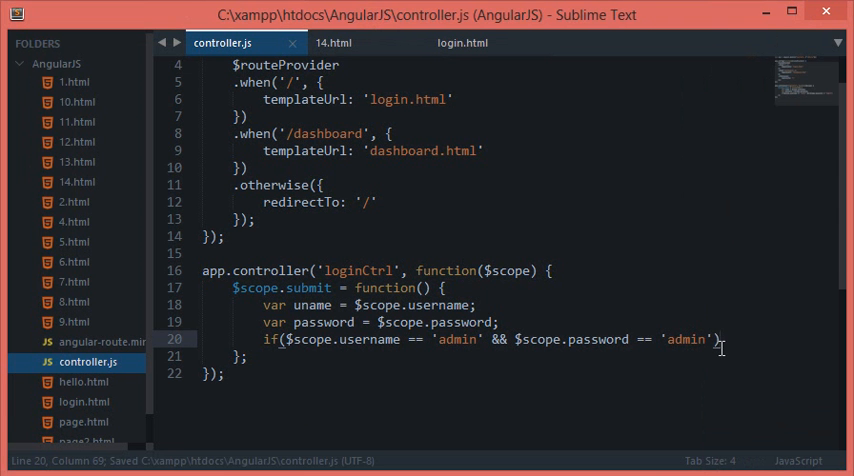
Inside the if call $location.path('/dashboard') and inject $location into the controller
text({)
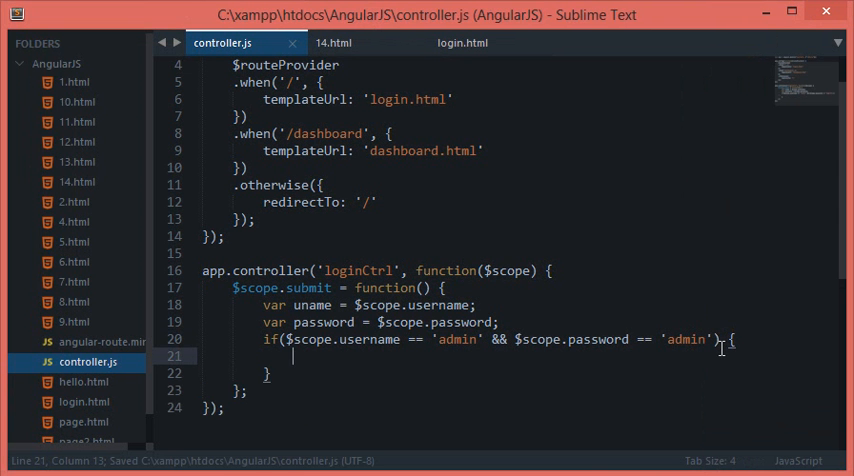
text($lo)
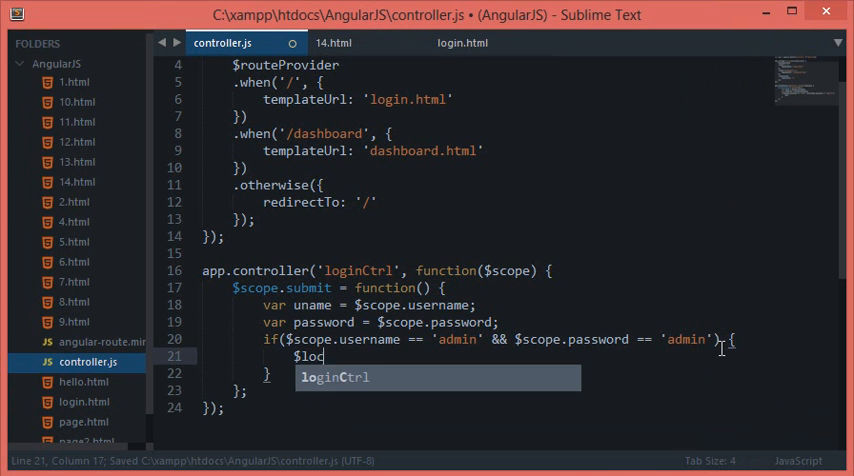
text(cation)
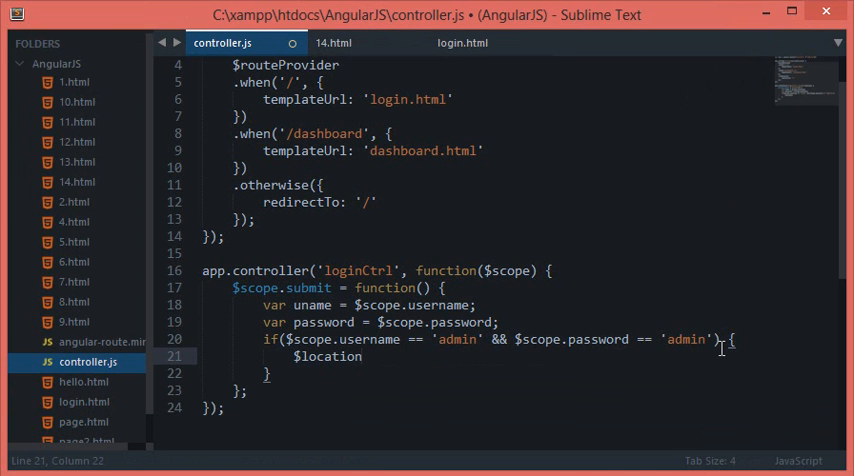
text(.)
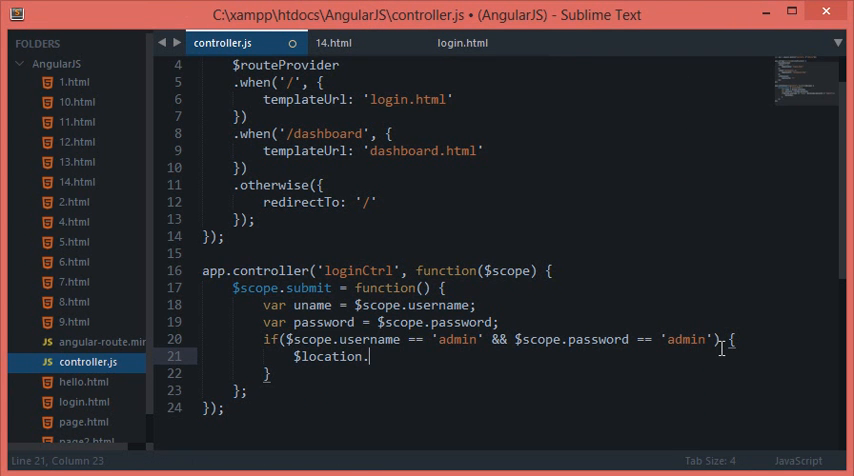
text(path())
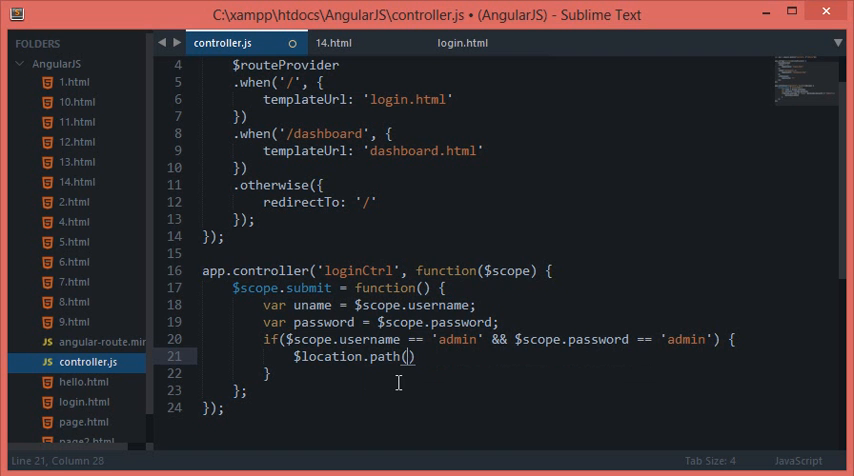
text('')
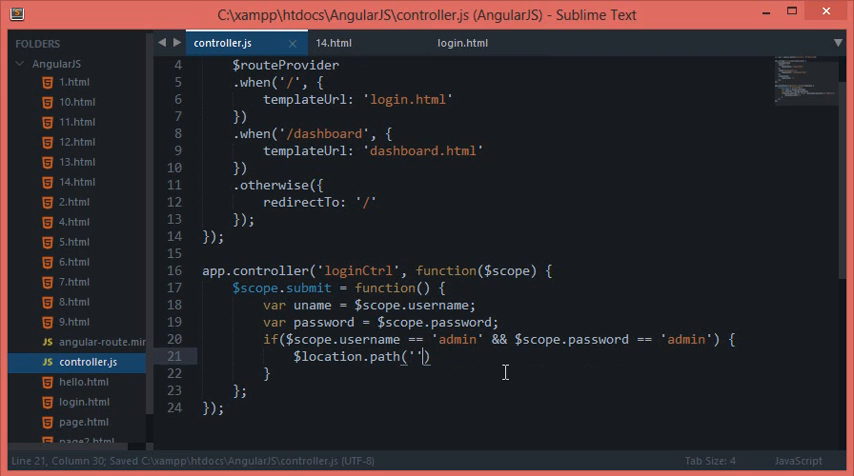
text(/dashboard)
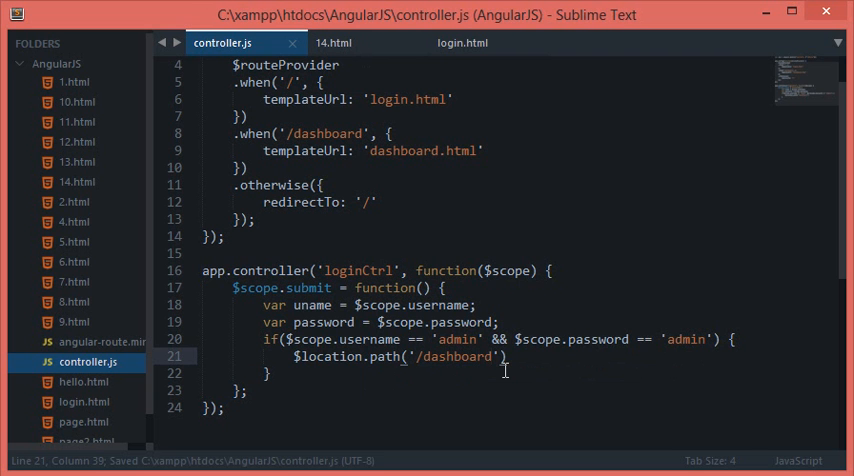
text(;)
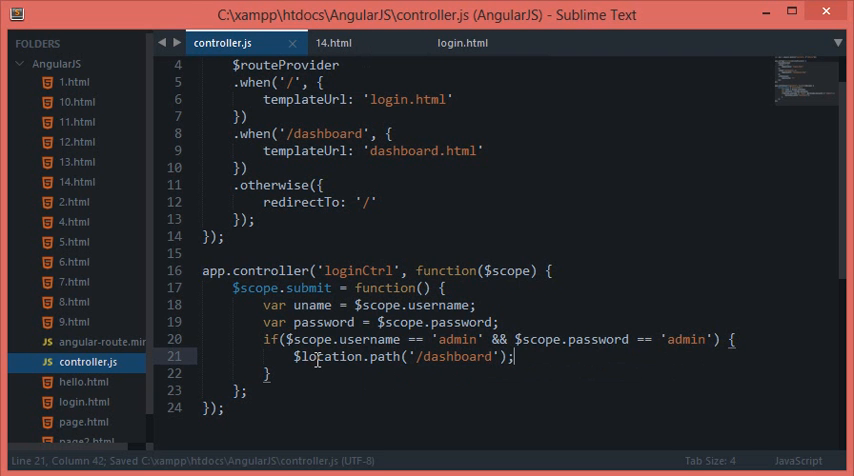
text(,)
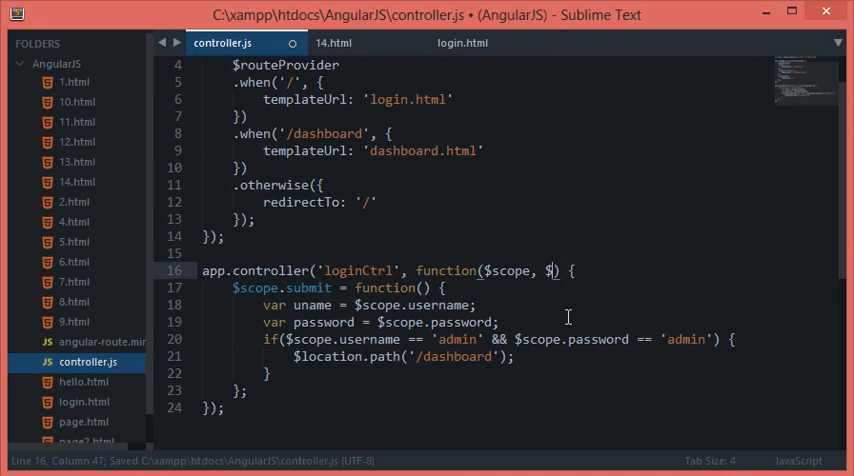
text($location)
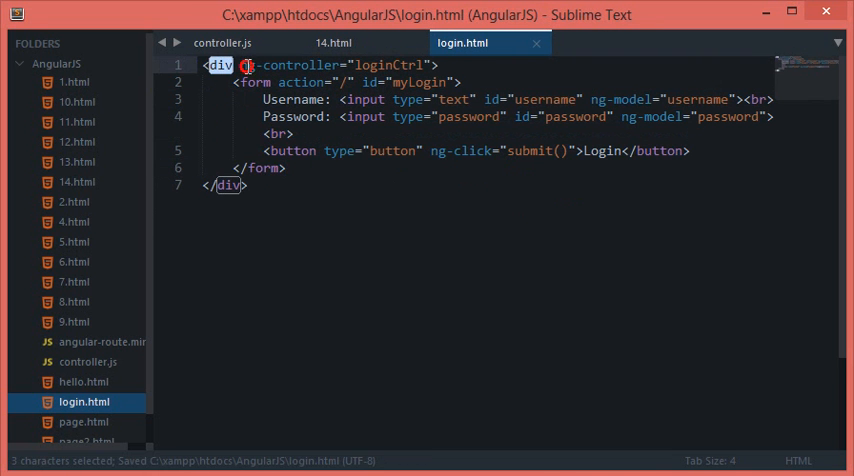
Look over login.html and the main 14.html page, then return focus to controller.js
click(368, 152)
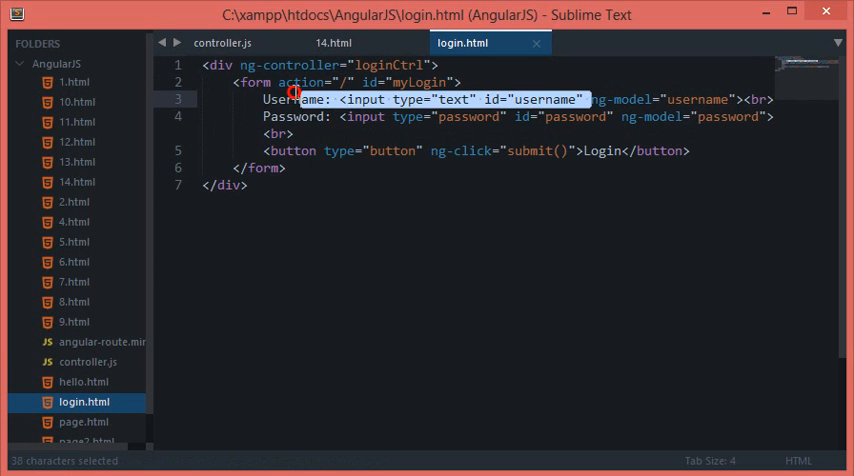
click(224, 44)
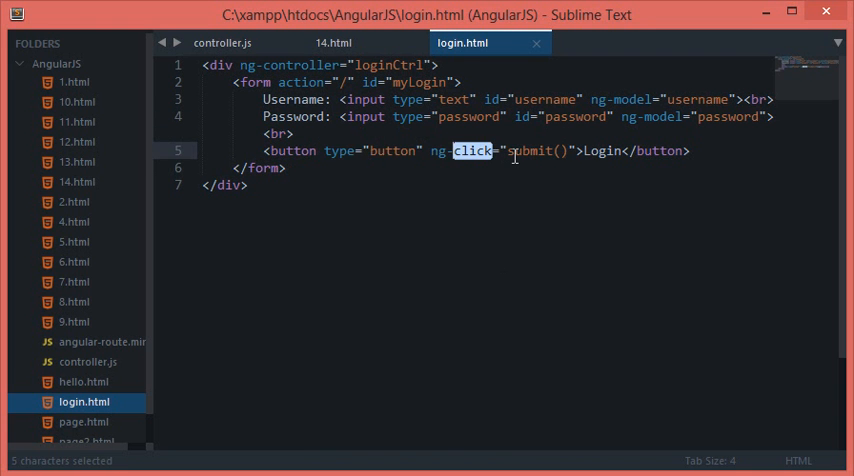
click(336, 44)
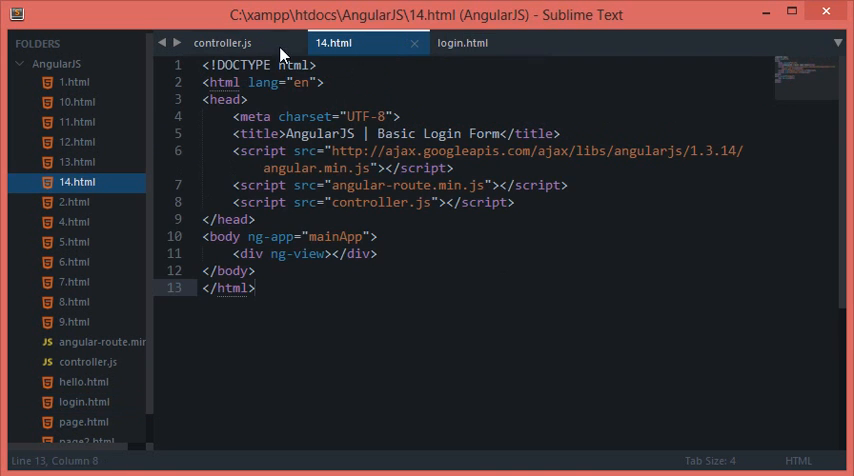
click(462, 42)
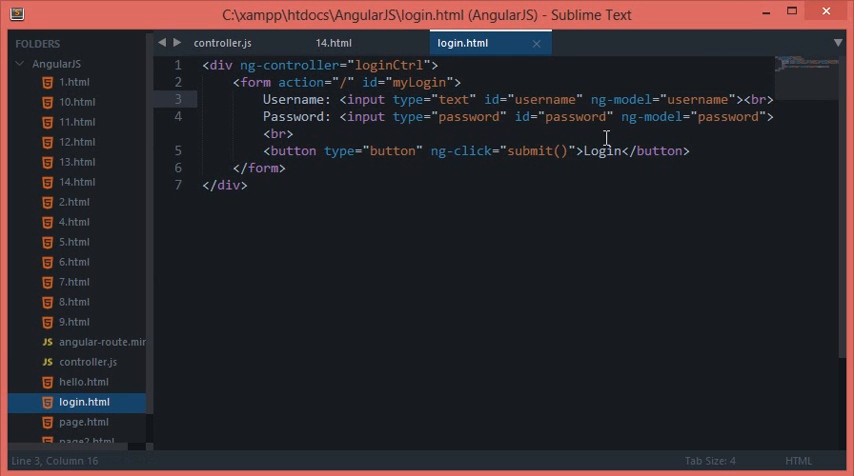
mouse_move(398, 164)
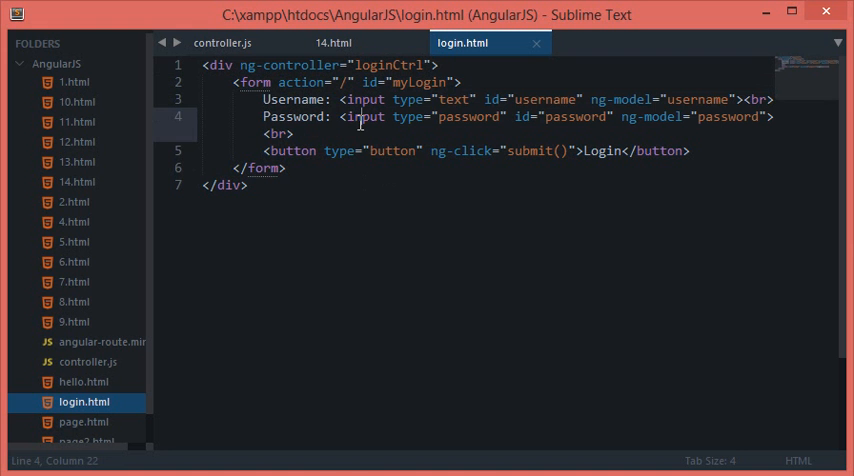
click(284, 168)
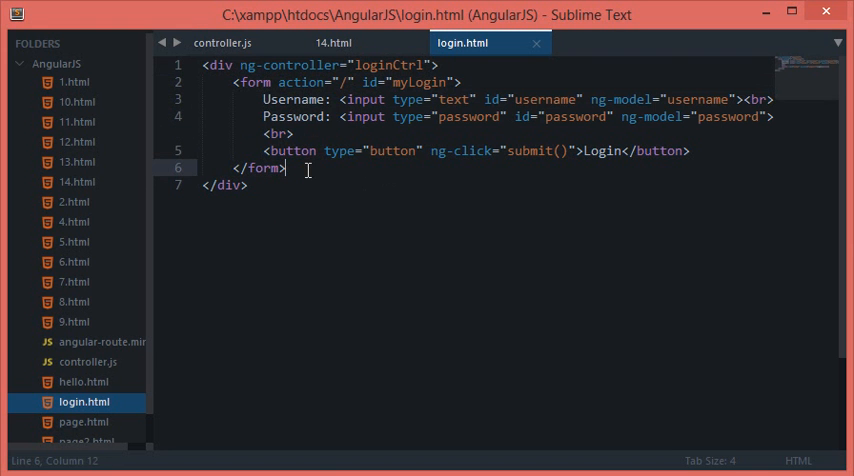
click(222, 44)
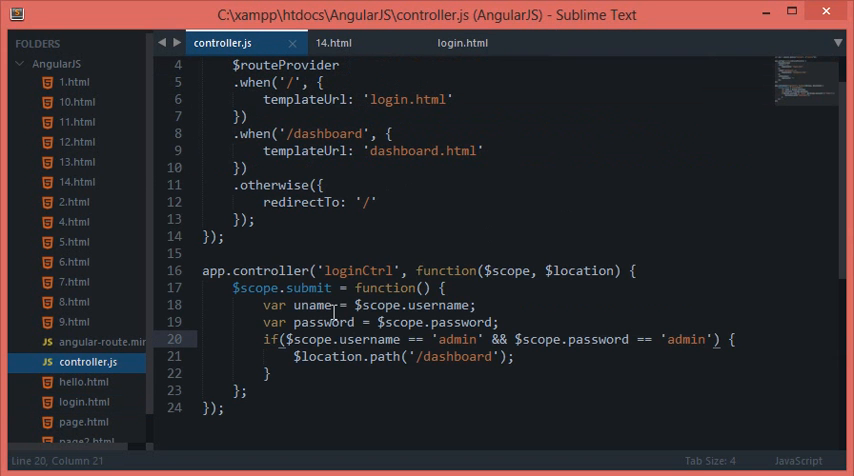
Try window.location.hash = '#/dashboard', then write $location.path('/dashboard') and save controller.js
double_click(332, 356)
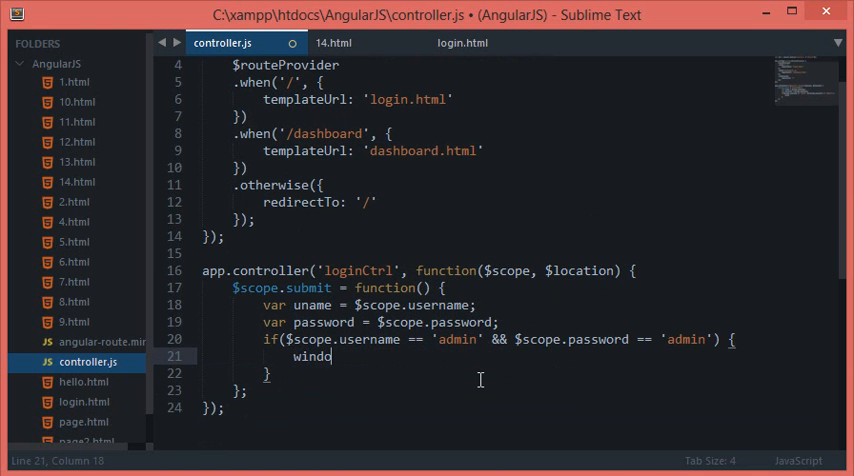
text(w.location.has)
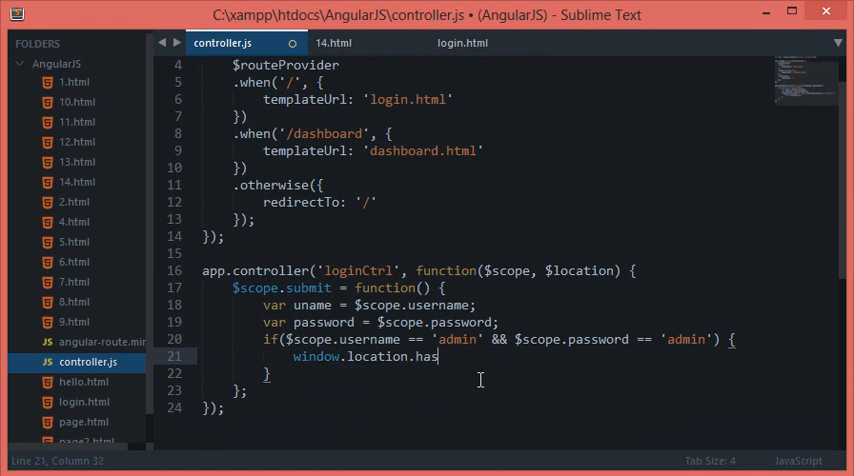
text(h = '#/')
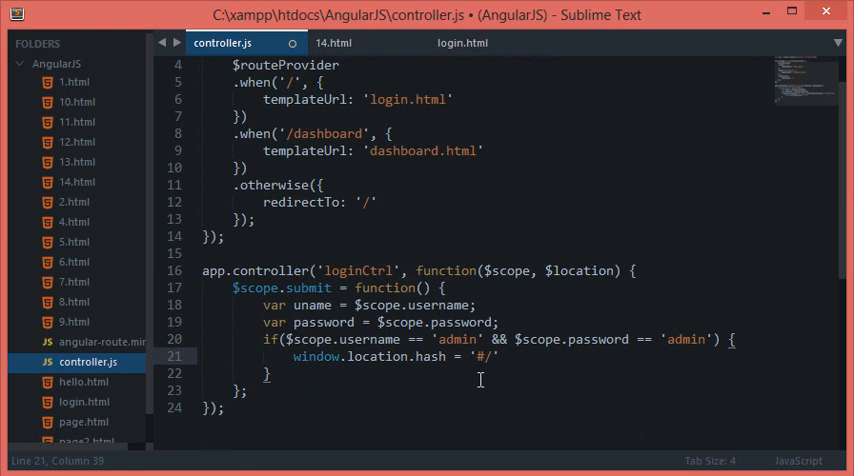
text(dashboard)
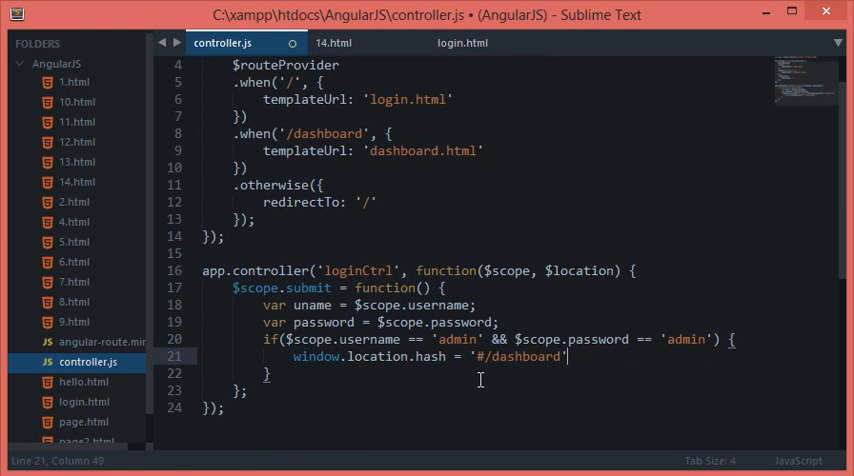
text($()
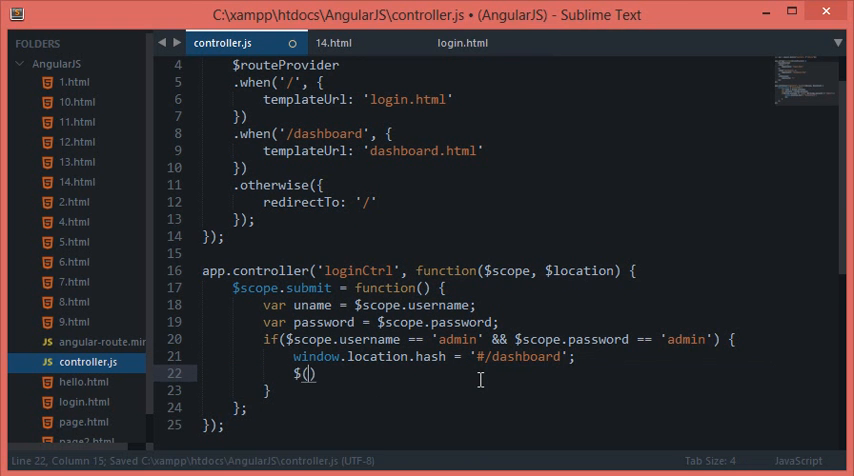
text(location)
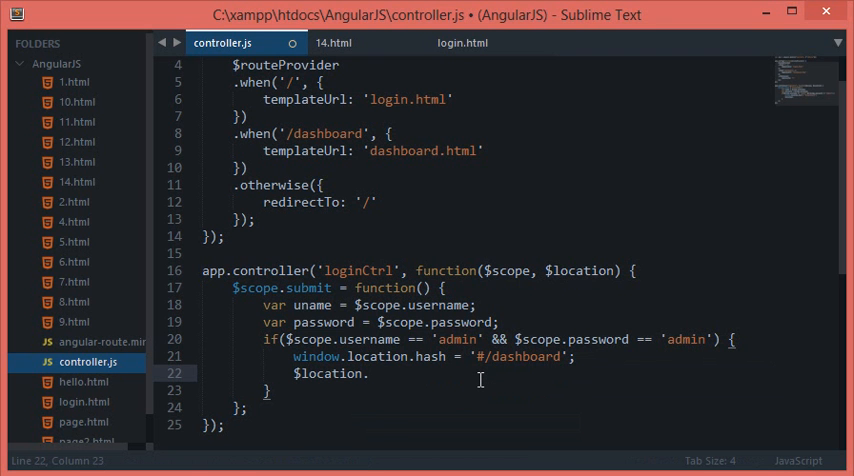
text(.path('/'))
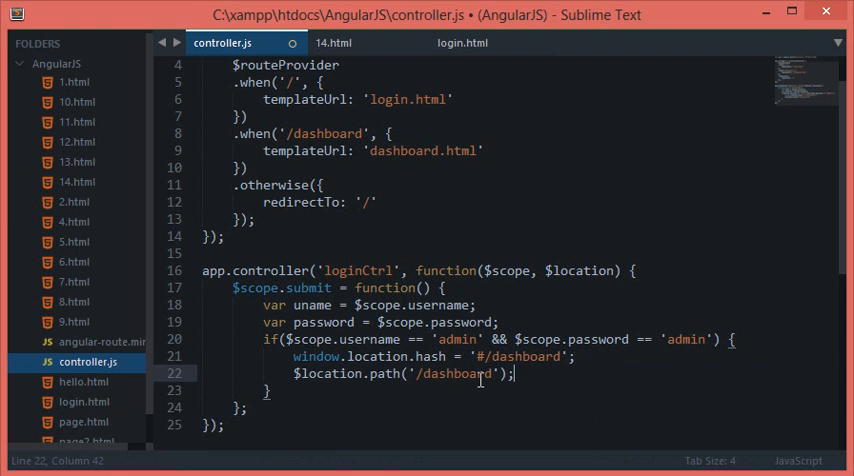
key(ctrl+s)
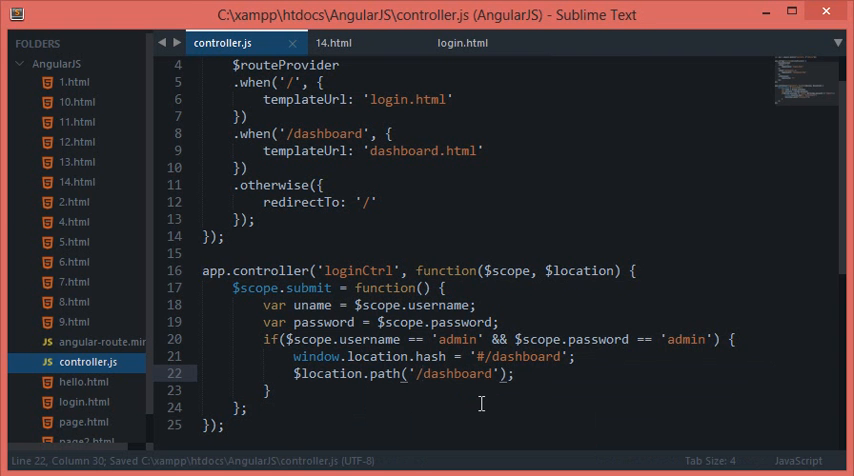
Remove the old window.location.hash line so only $location.path remains, and save
click(376, 356)
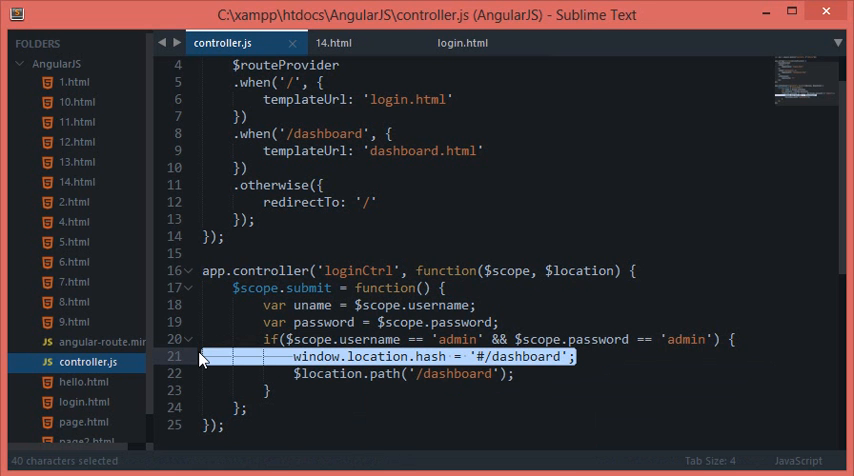
key(Delete)
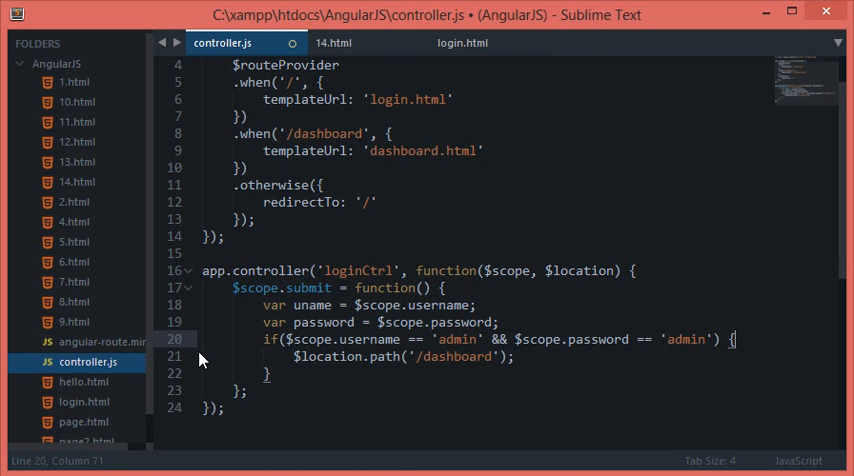
key(ctrl+s)
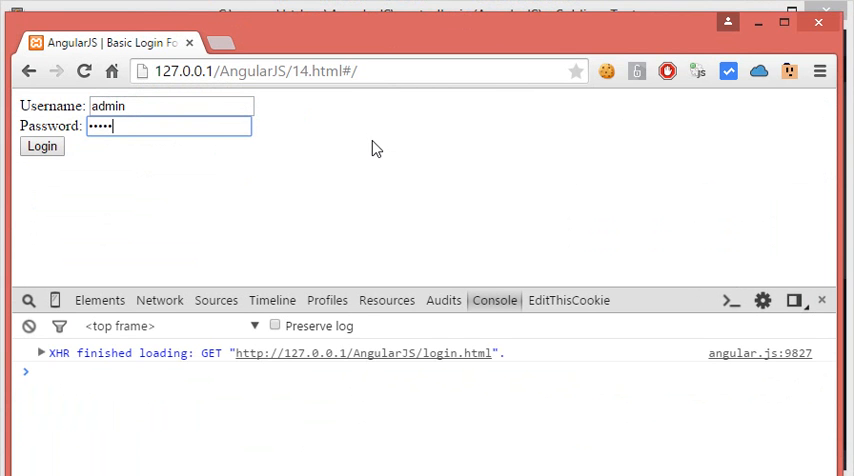
Submit the login form in Chrome with the admin credentials to test the redirect
click(40, 146)
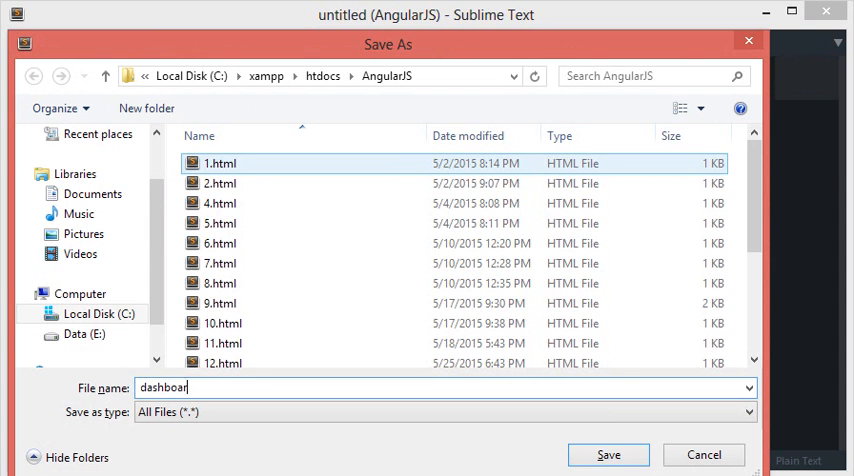
Save the new file as dashboard.html in the htdocs\AngularJS folder
click(608, 456)
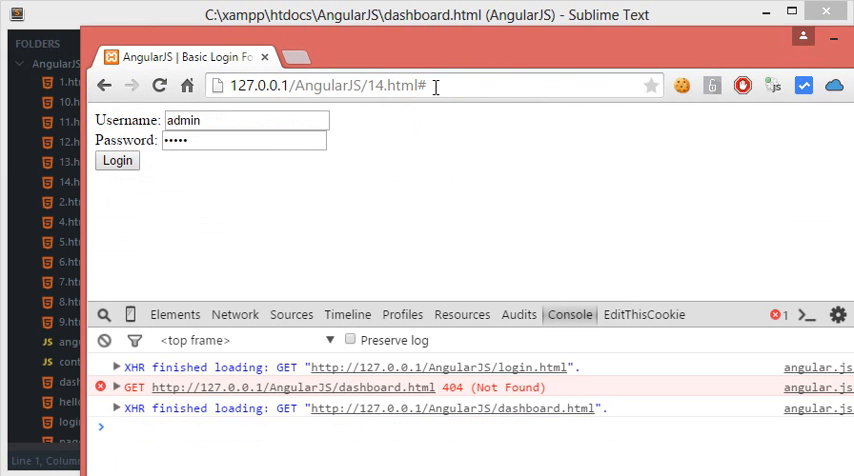
Reload 14.html, log in as admin and decline Chrome's save-password prompt, reaching #/dashboard
click(118, 160)
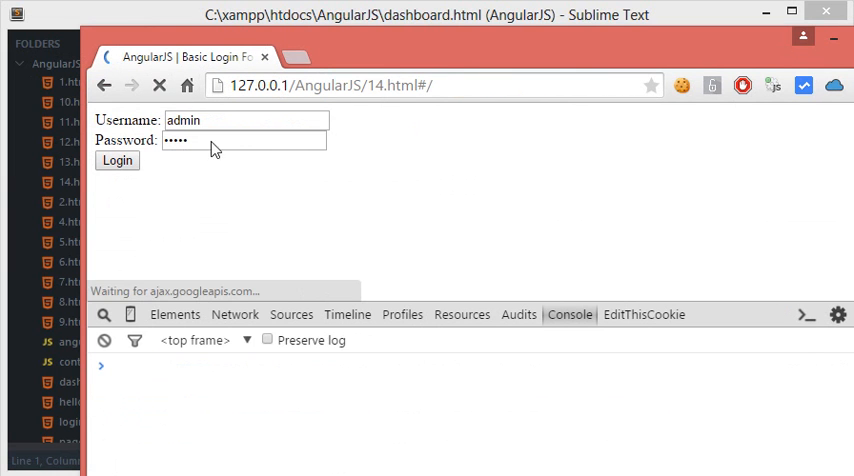
click(158, 84)
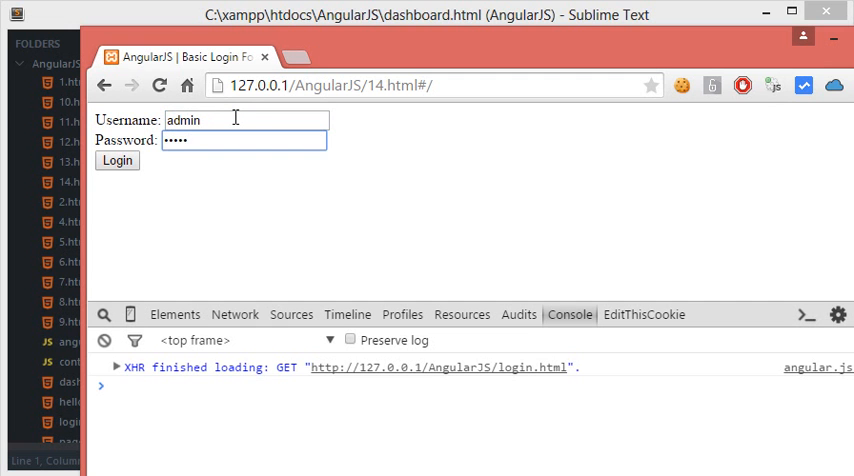
click(118, 160)
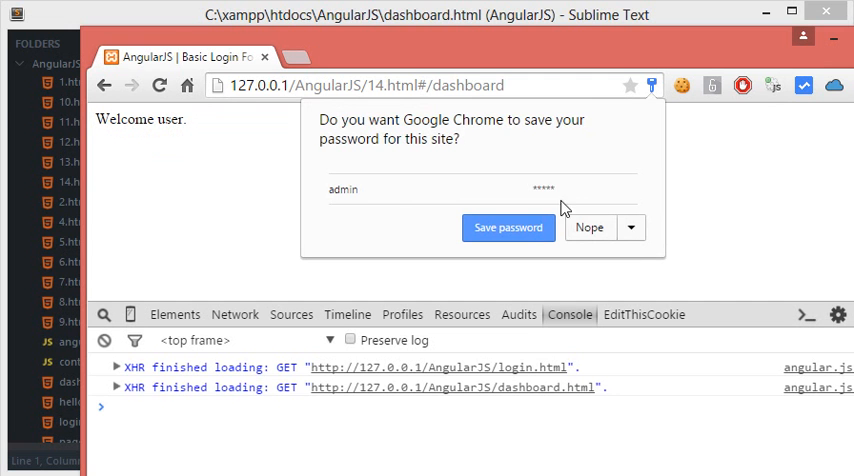
mouse_move(688, 238)
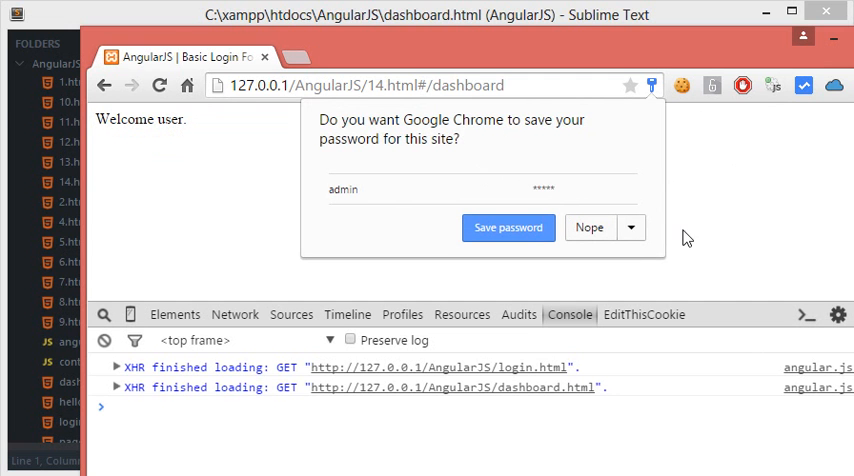
click(590, 228)
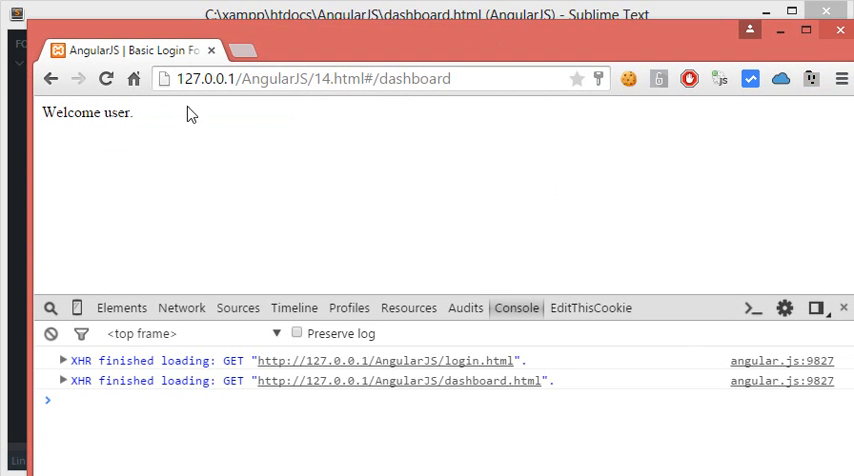
Shrink the browser, check the #/dashboard address showing Welcome user, and return to Sublime Text
double_click(404, 78)
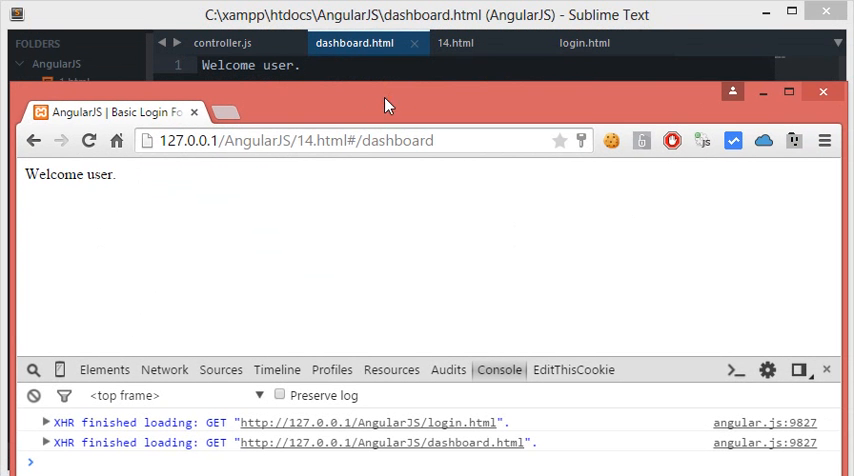
click(300, 140)
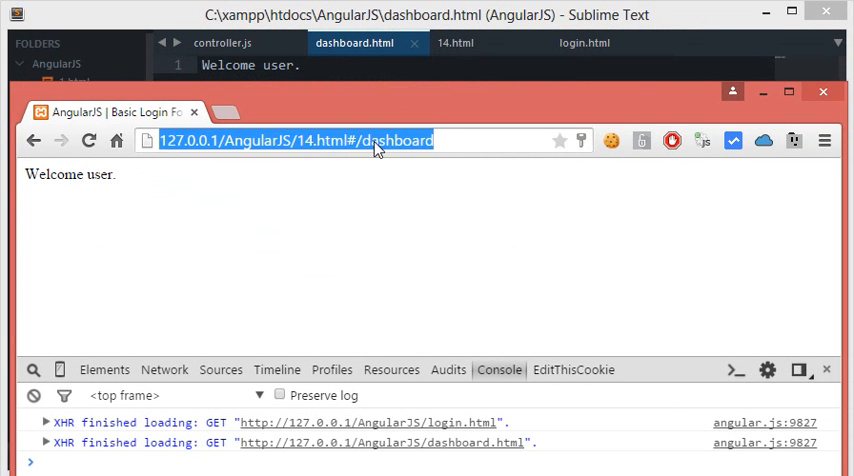
click(376, 140)
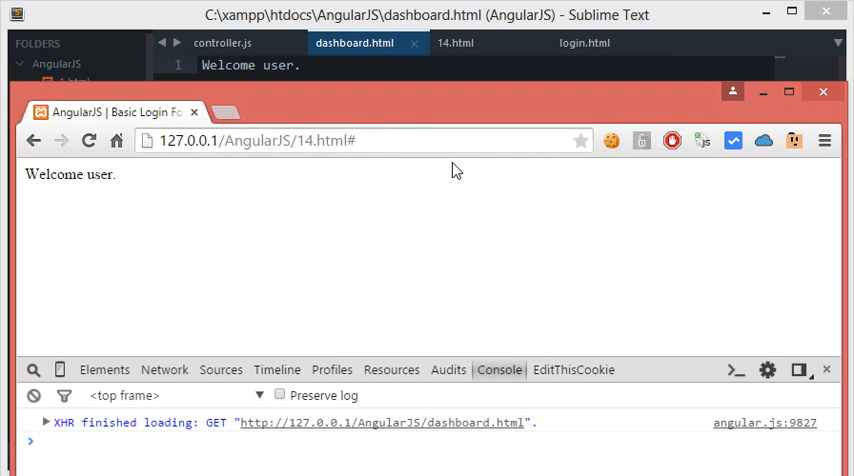
click(34, 140)
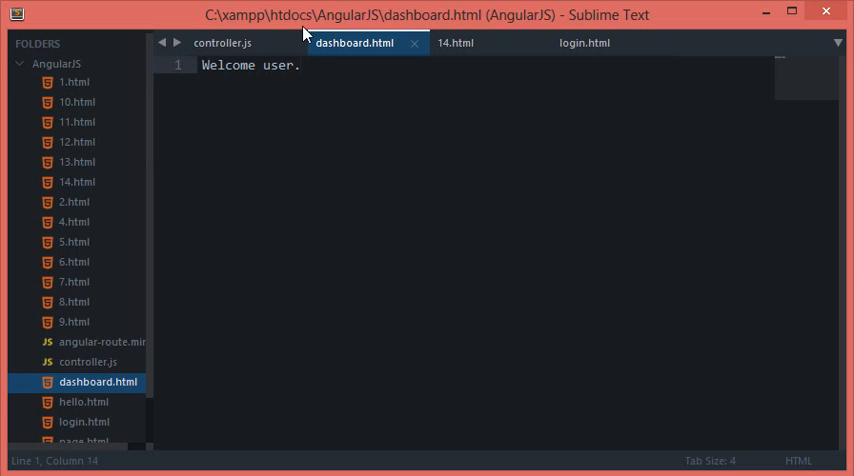
In controller.js add an else branch calling alert('Wrong Stuff') for other credentials
click(224, 42)
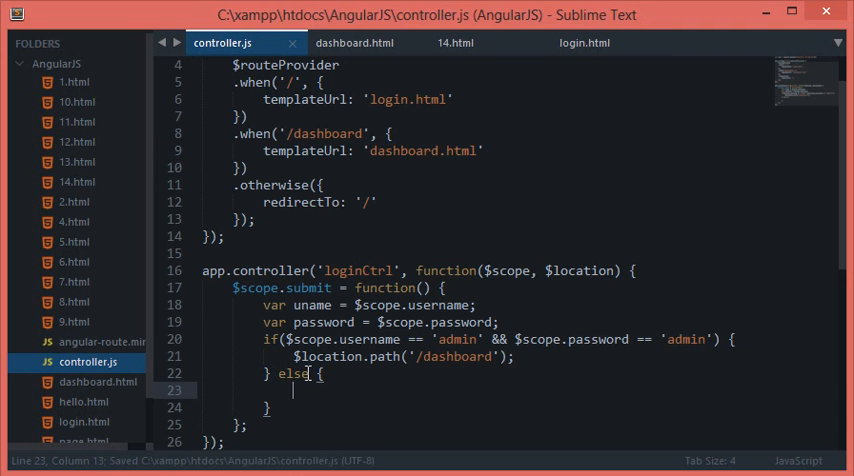
text(alert('w')
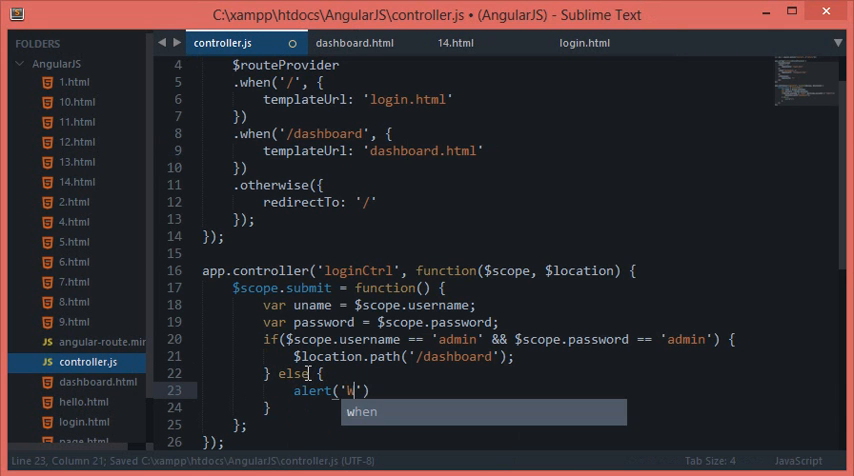
text(rong Stuff)
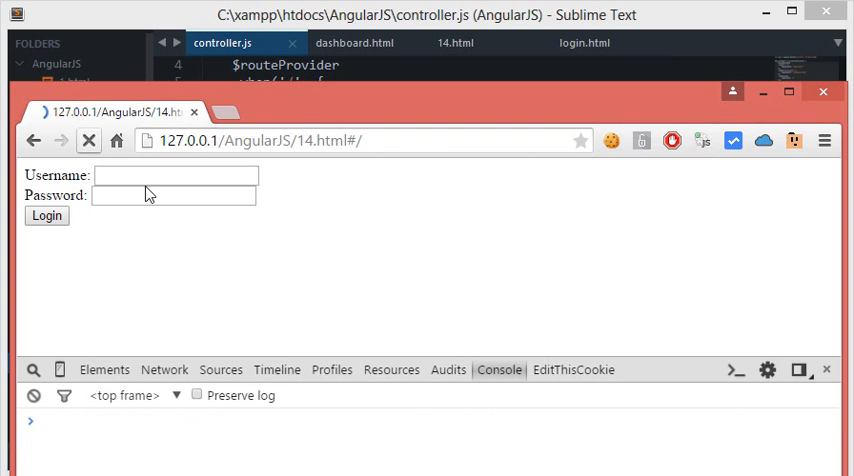
Enter a made-up username and password on the login page and submit to test the failure alert
click(46, 216)
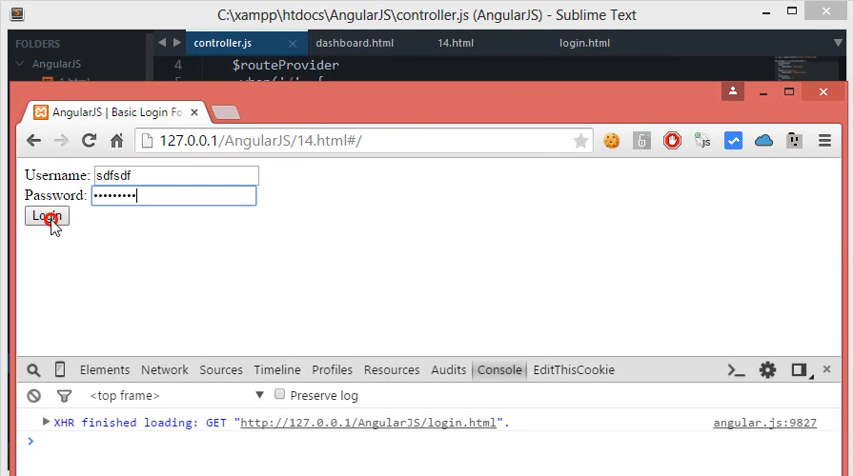
click(48, 216)
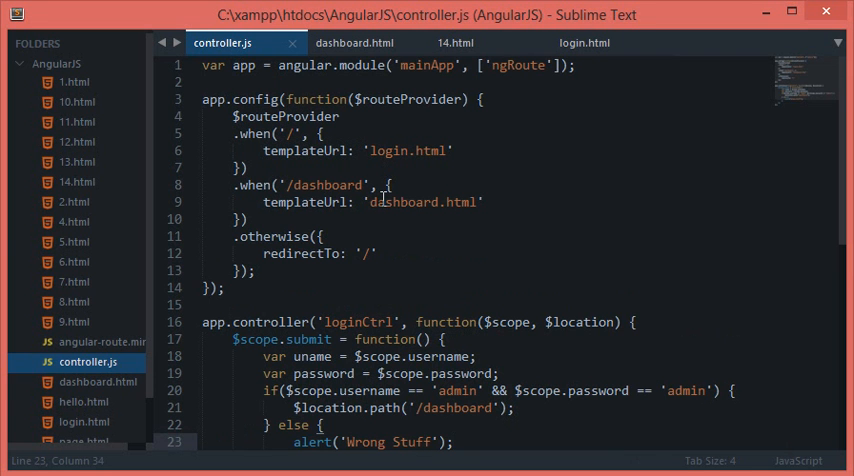
click(452, 442)
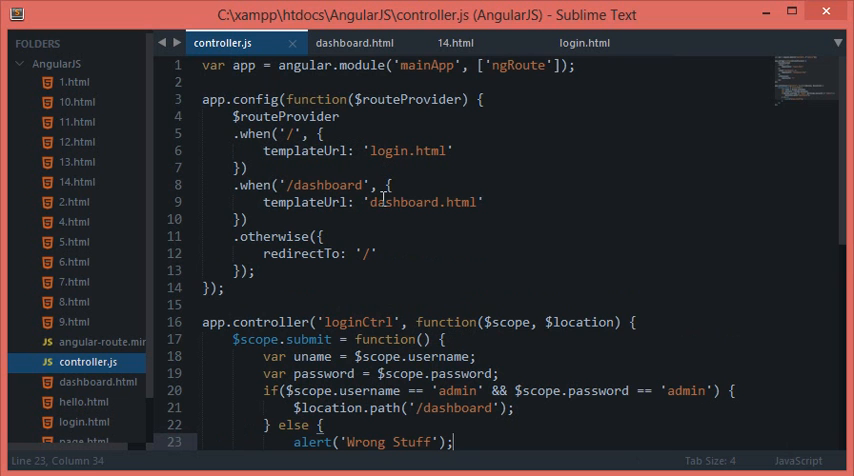